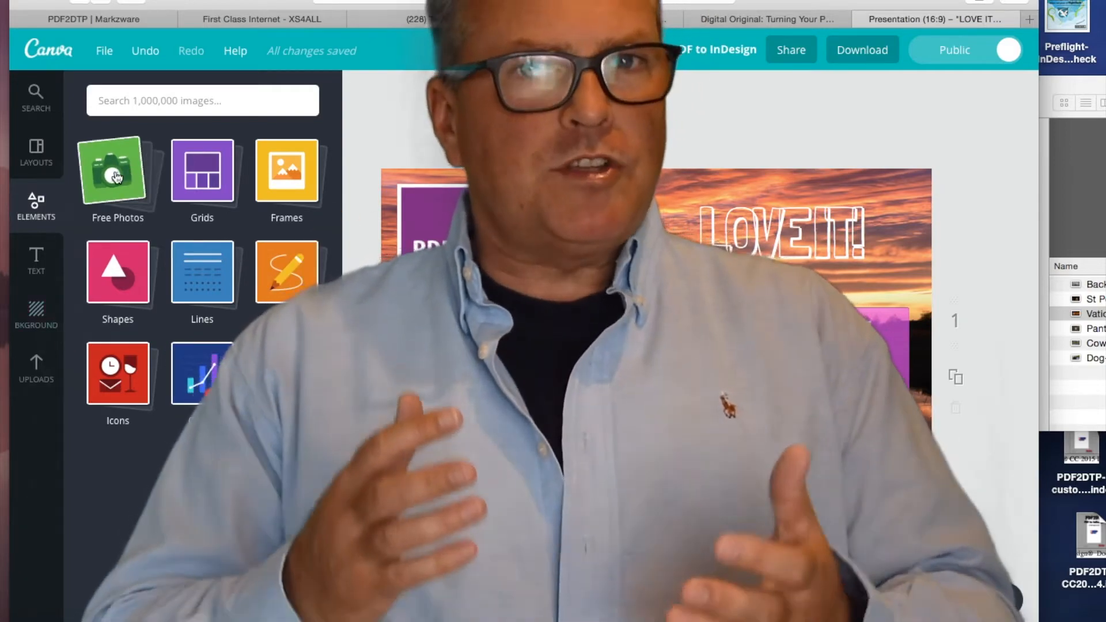
- Upload the night-time St Peter's Square stock photo to Canva's uploads library
click(35, 262)
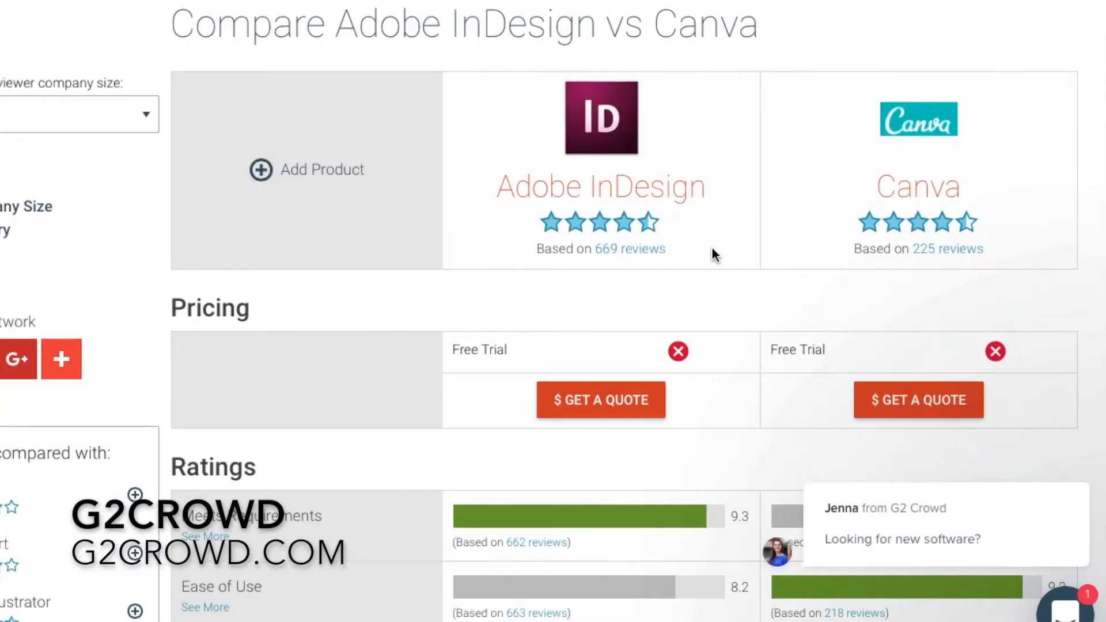
mouse_move(727, 295)
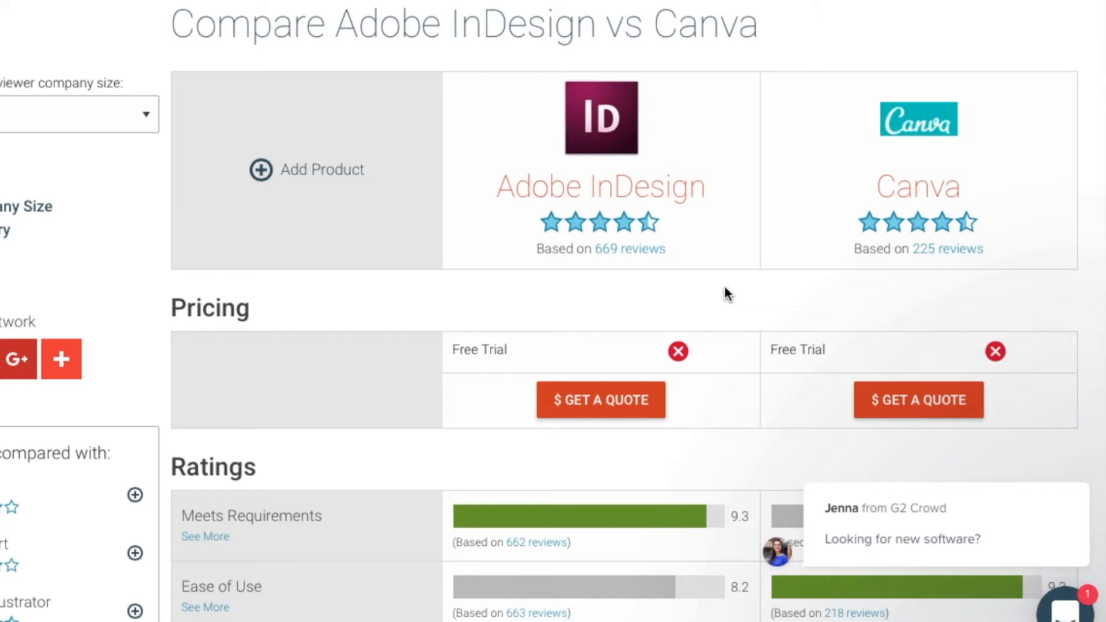
scroll(down, 3)
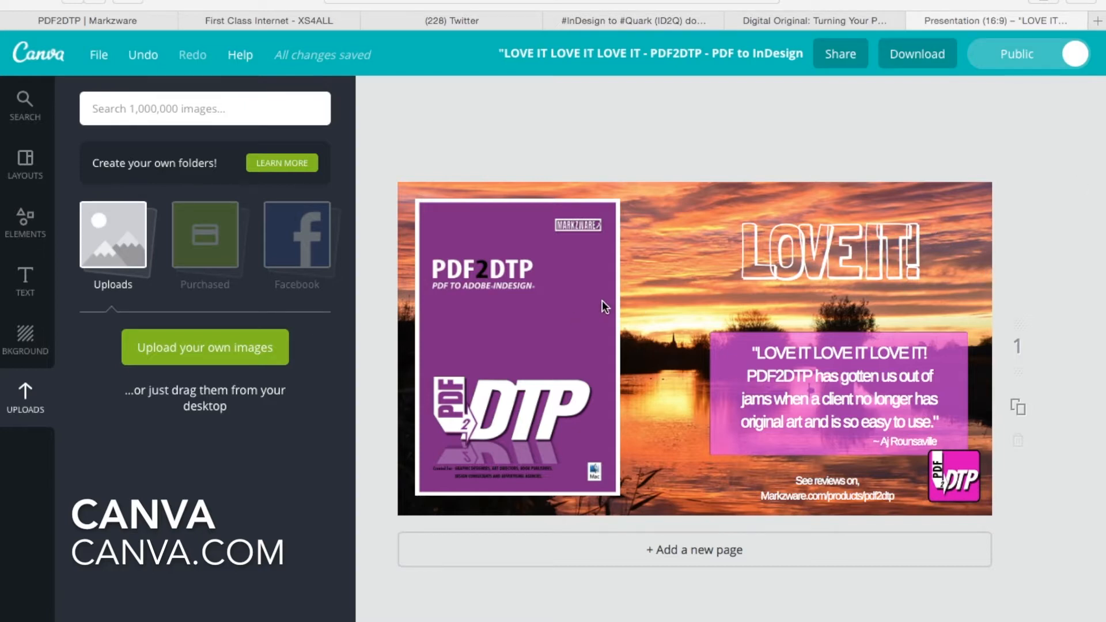
mouse_move(663, 290)
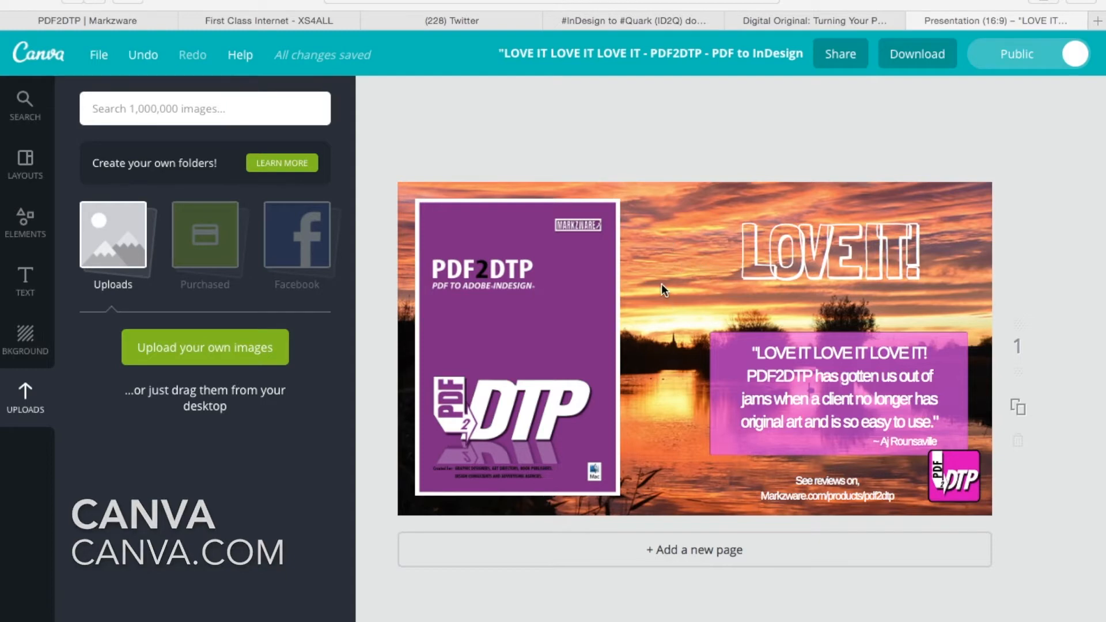
mouse_move(285, 242)
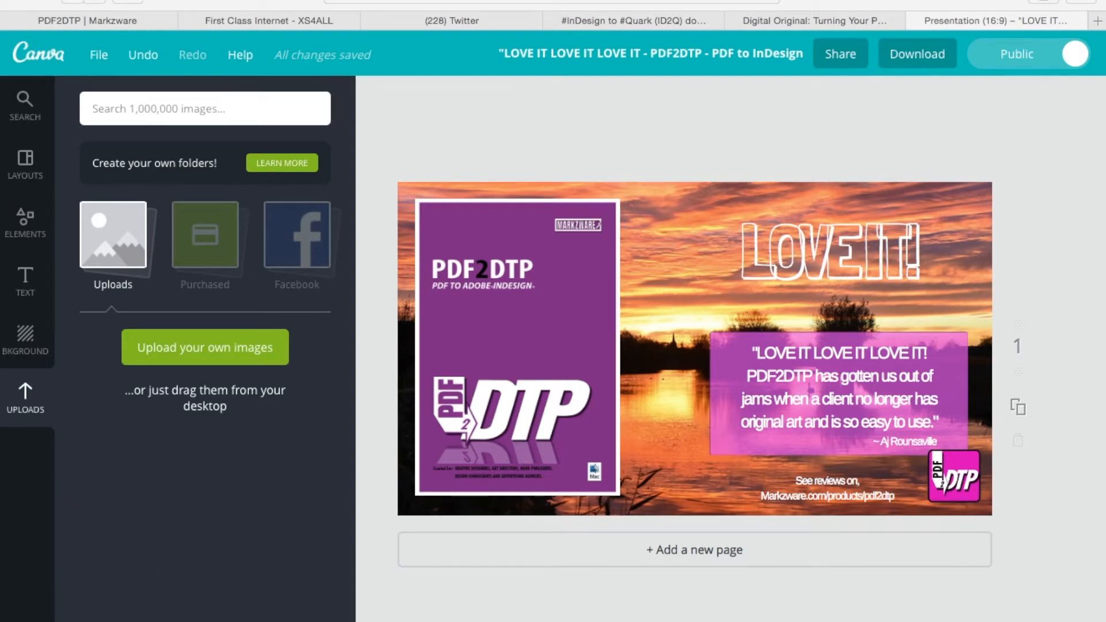
click(204, 347)
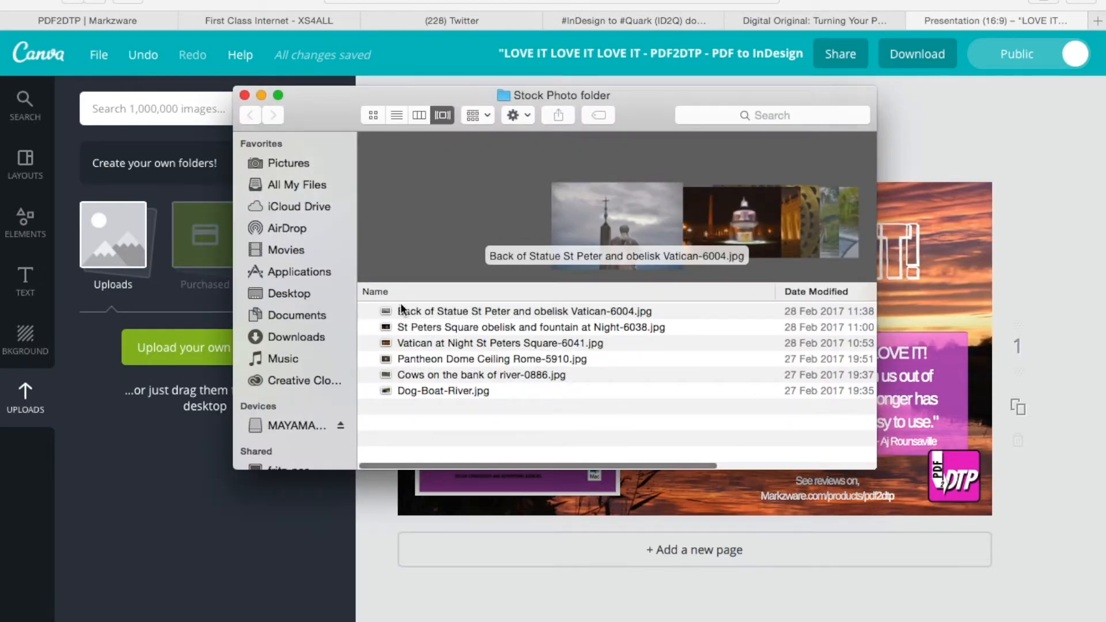
click(498, 343)
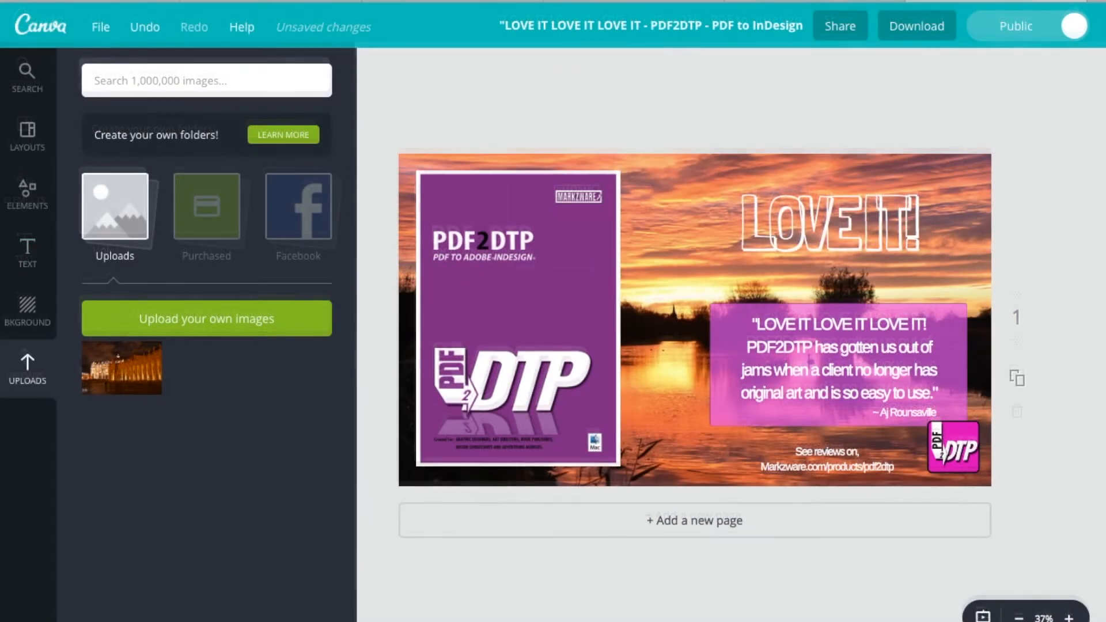
click(27, 135)
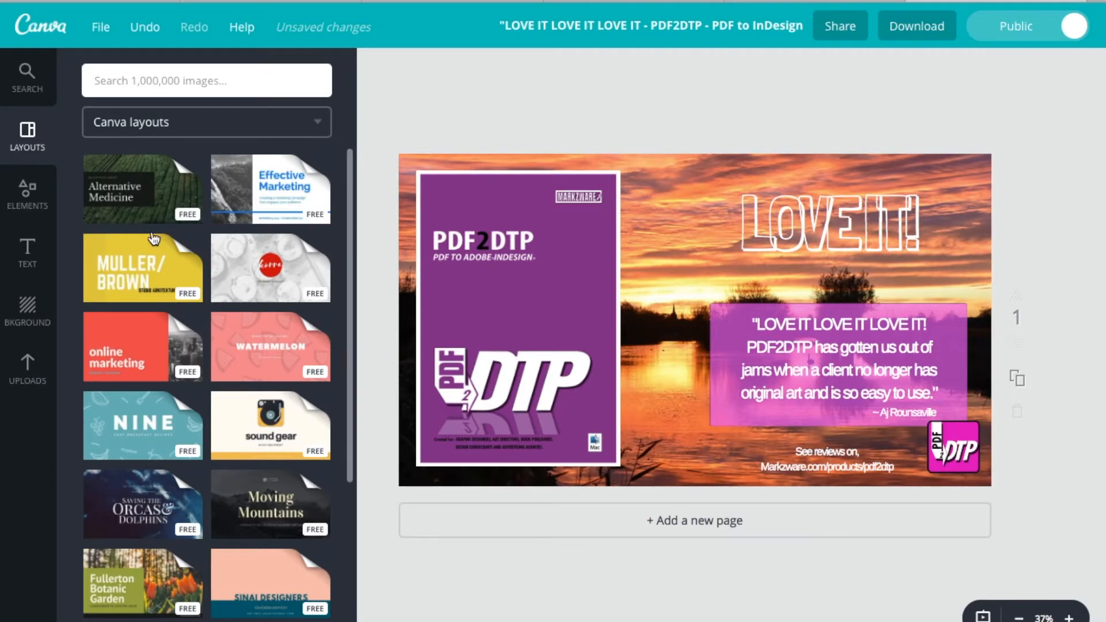
click(27, 194)
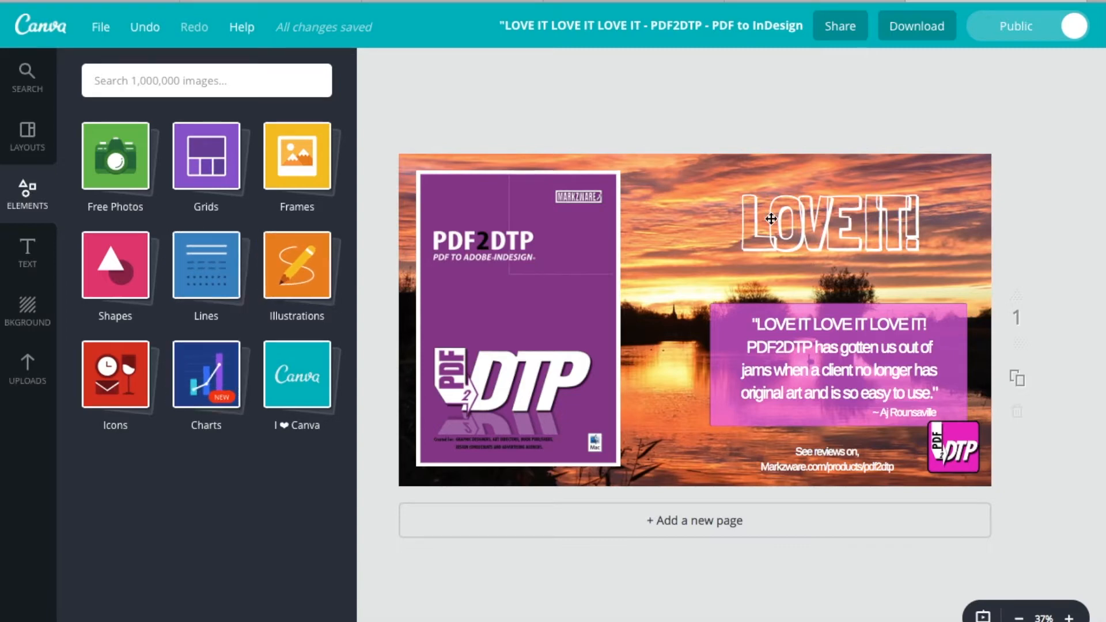
mouse_move(114, 155)
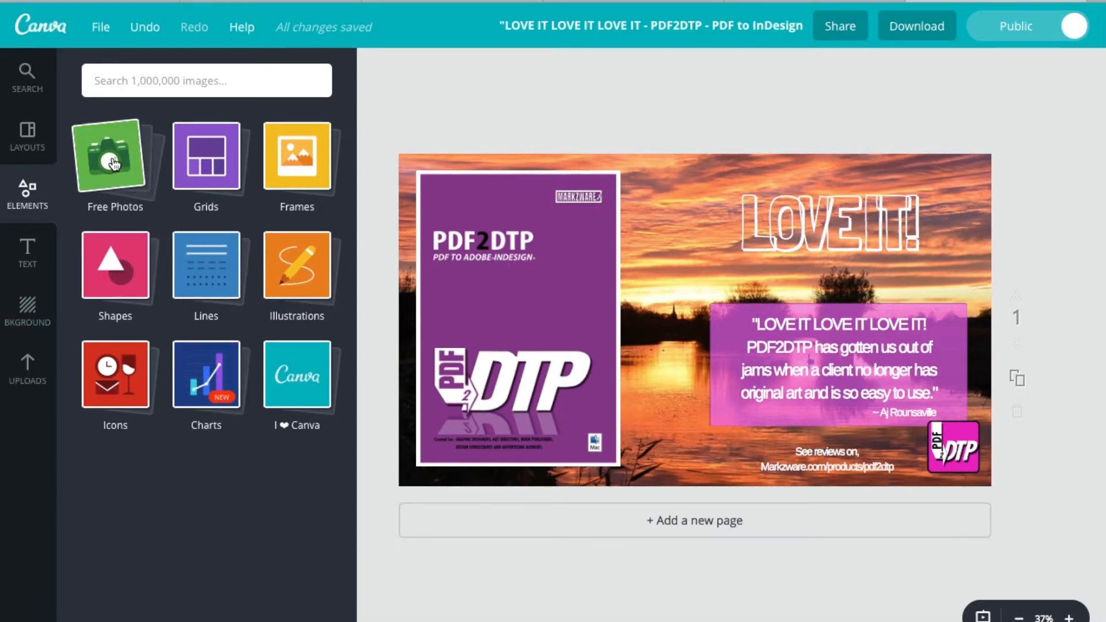
click(27, 250)
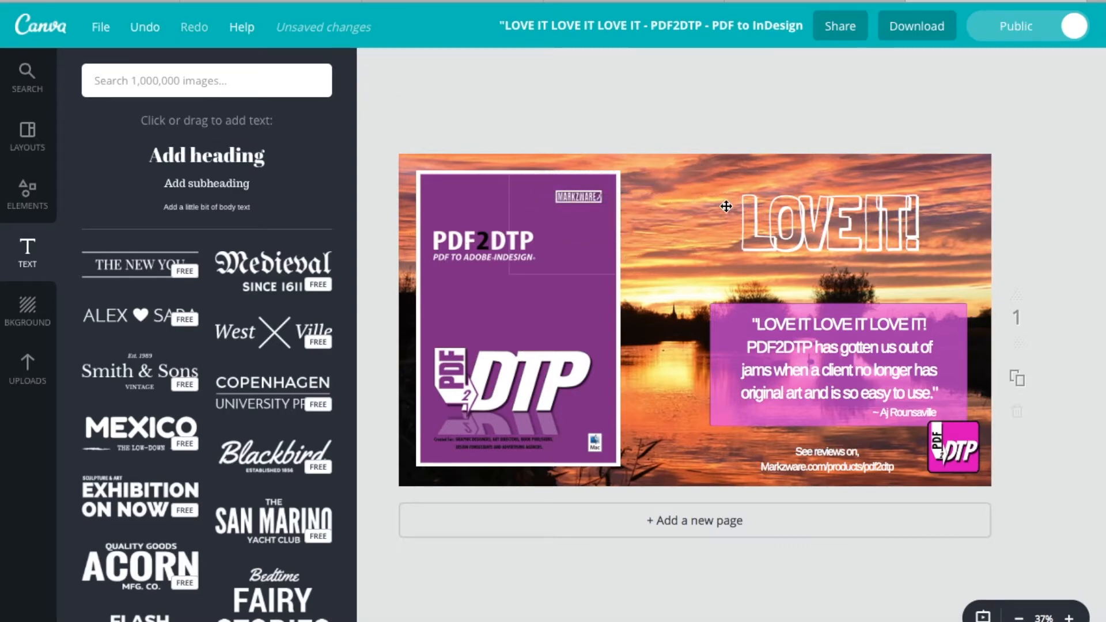
mouse_move(651, 231)
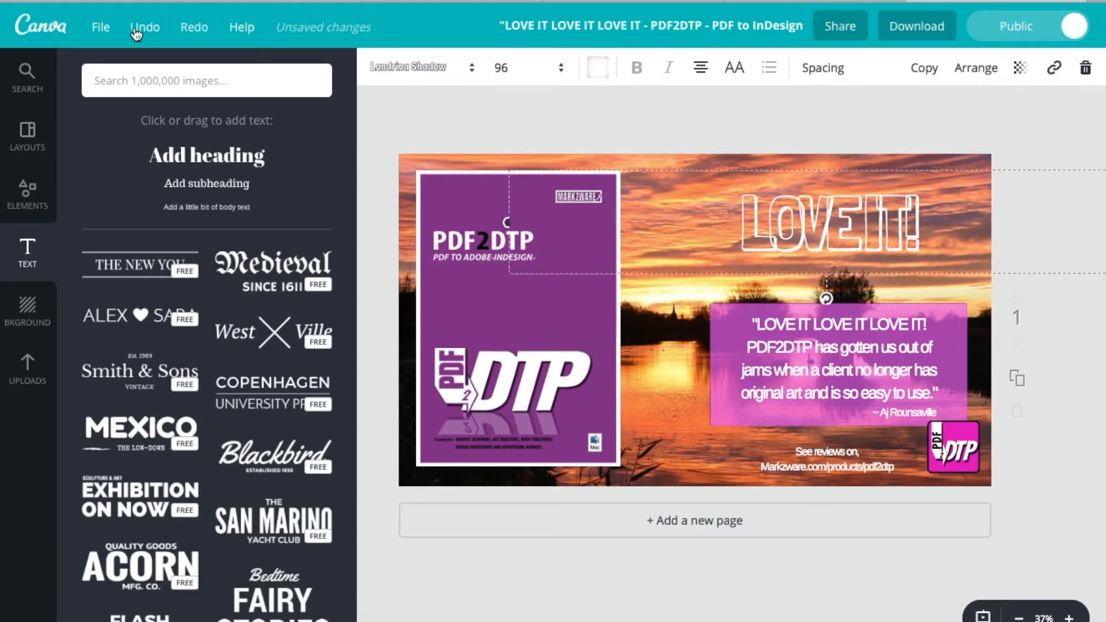
click(381, 138)
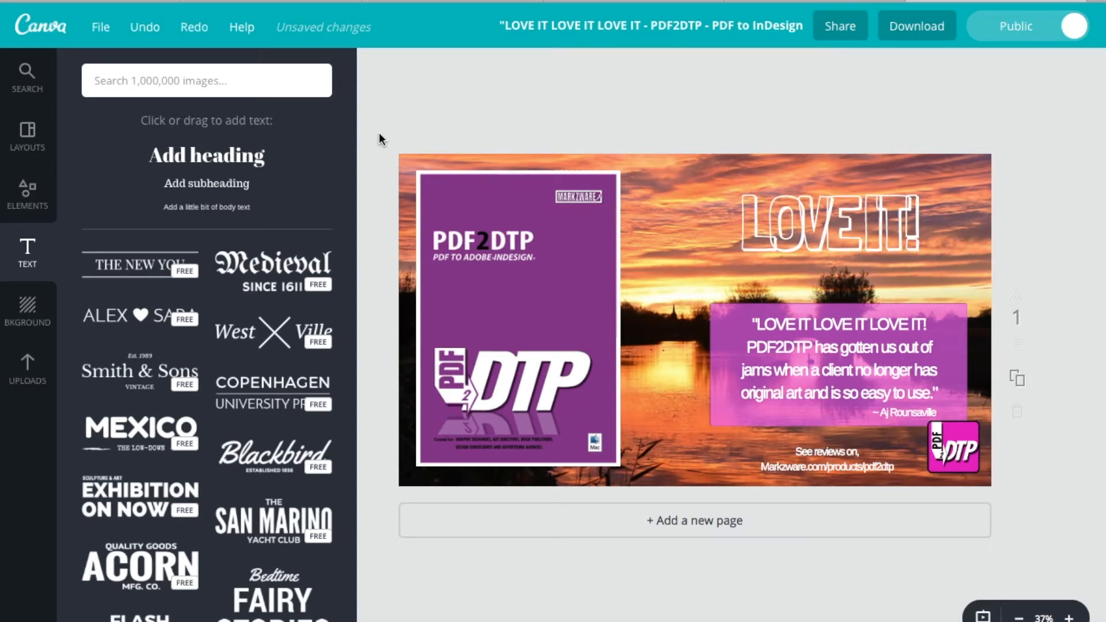
mouse_move(106, 283)
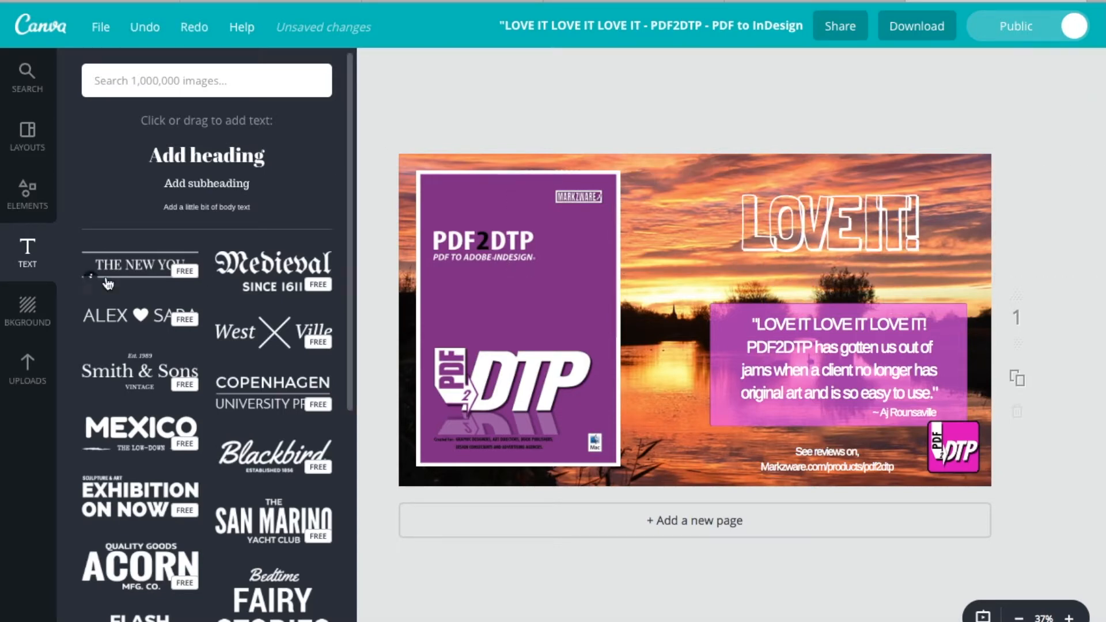
click(27, 310)
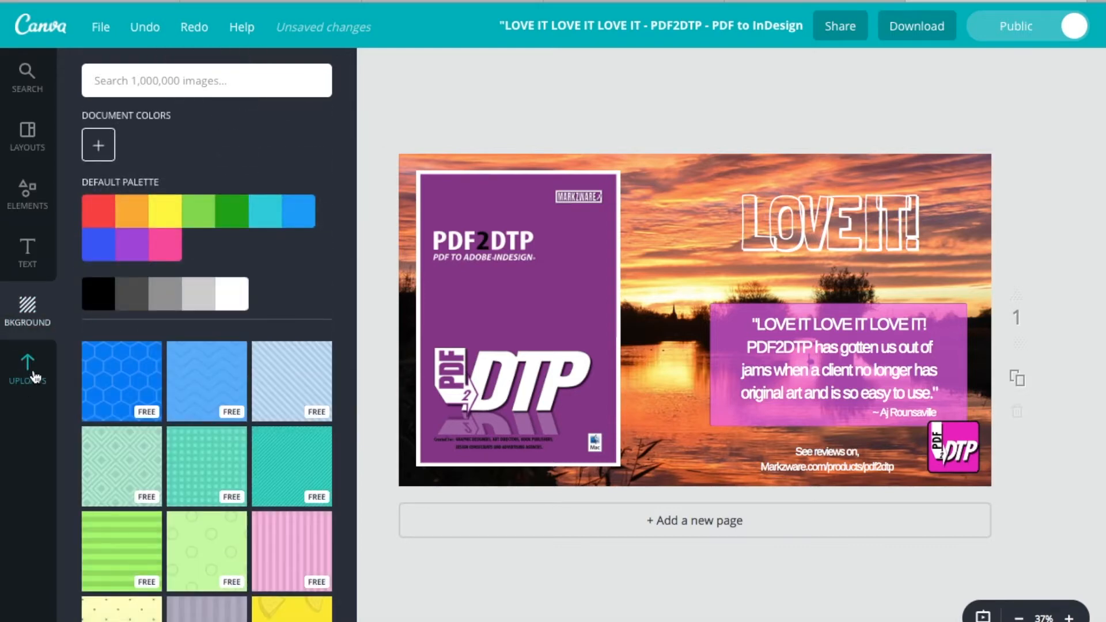
click(27, 367)
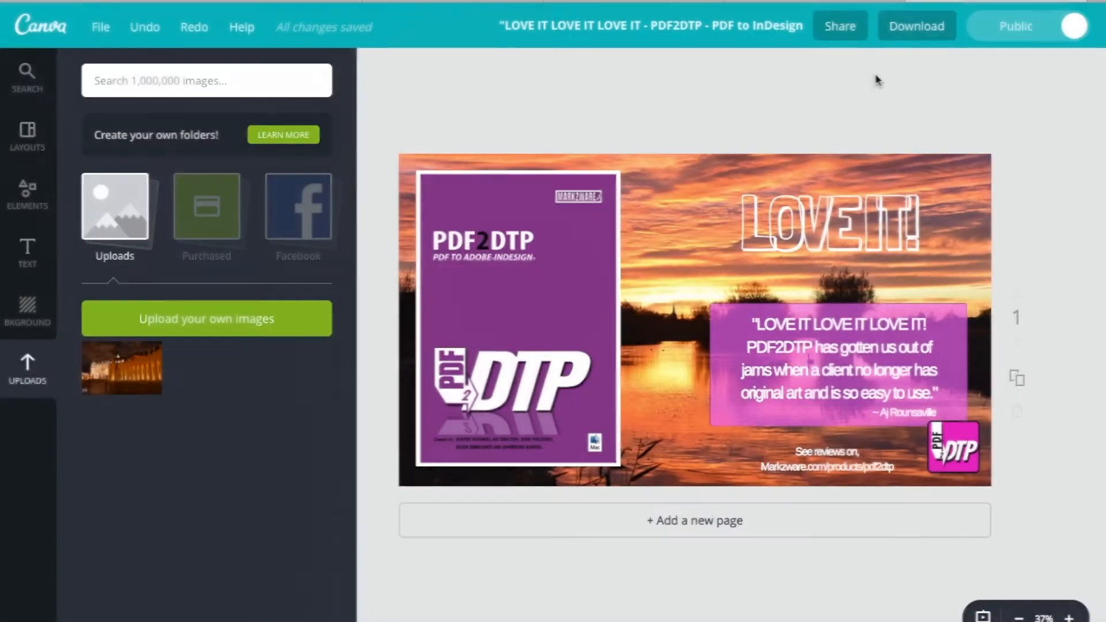
- Download the LOVE IT design as a PDF - Print file with crop marks and bleed off
click(915, 25)
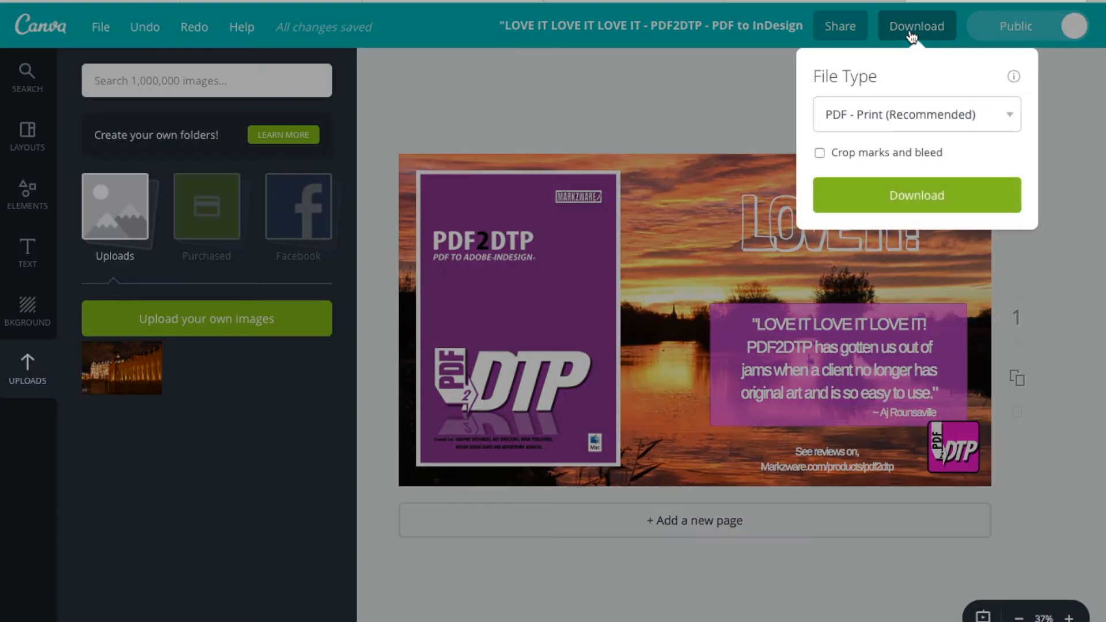
mouse_move(754, 301)
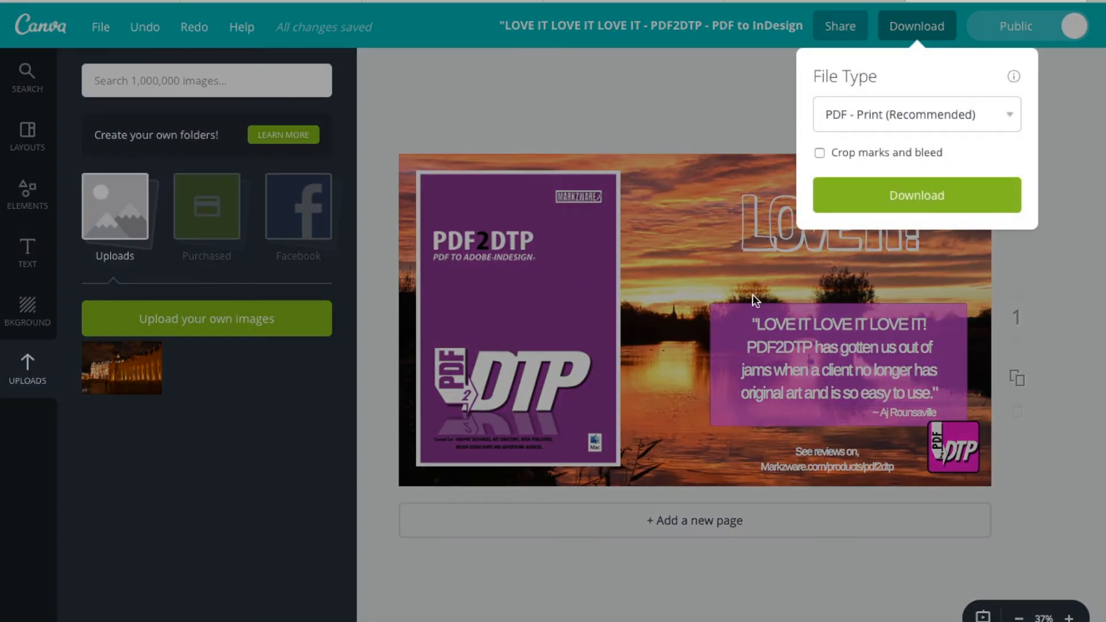
mouse_move(632, 327)
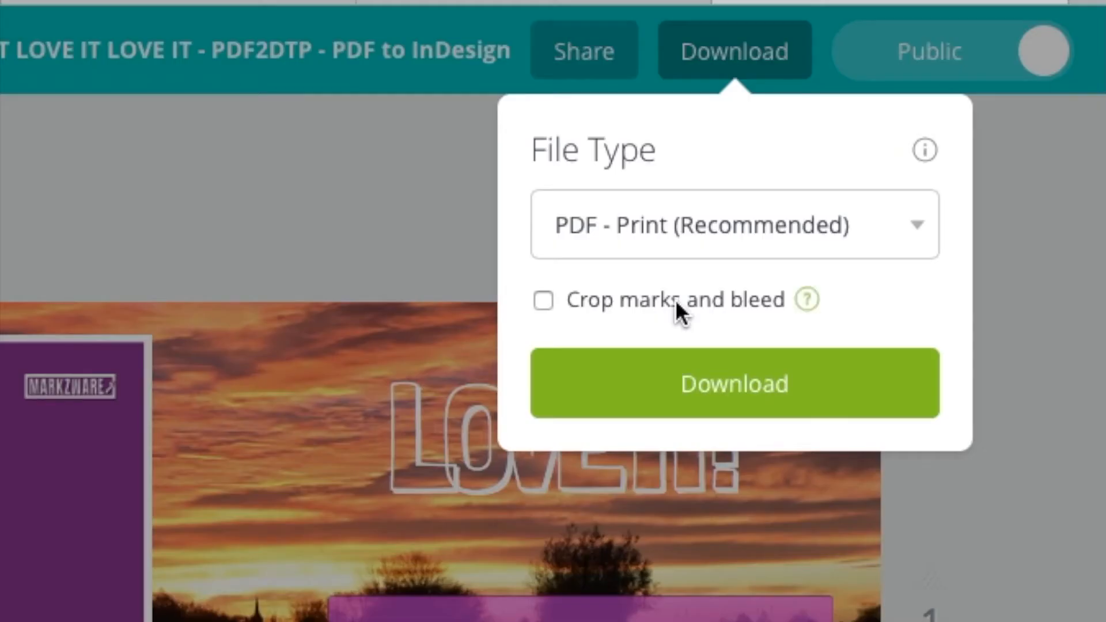
click(734, 224)
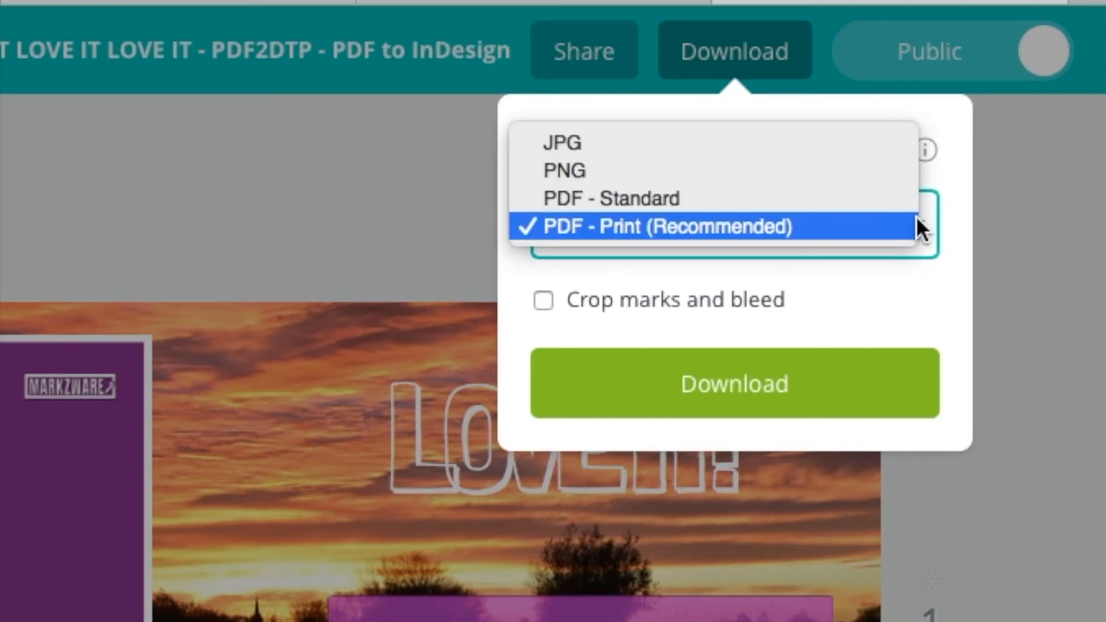
mouse_move(825, 198)
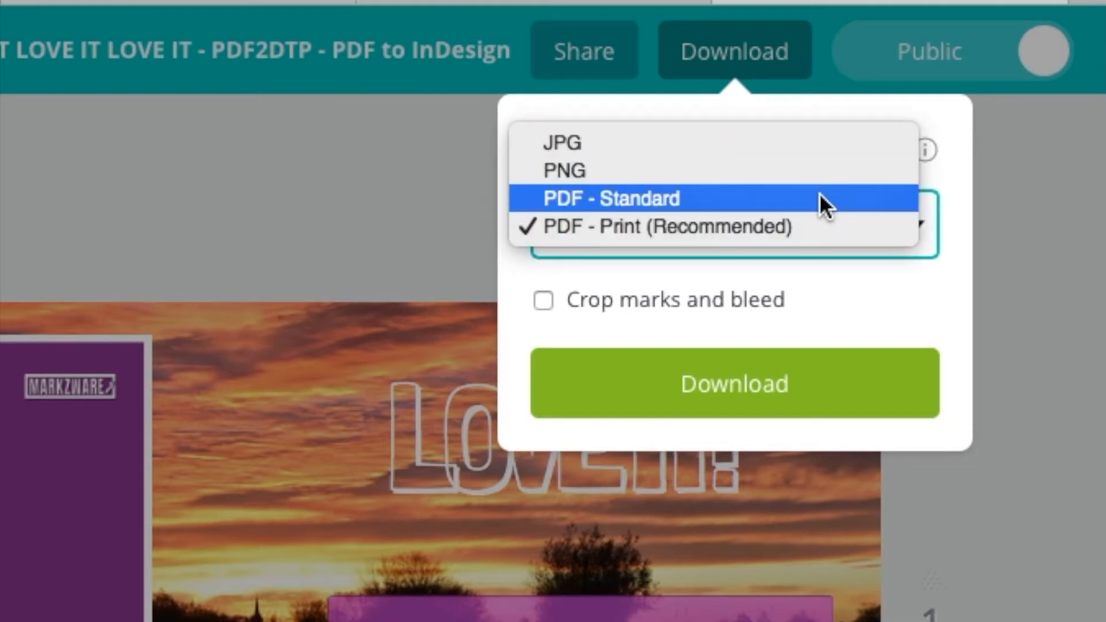
mouse_move(765, 274)
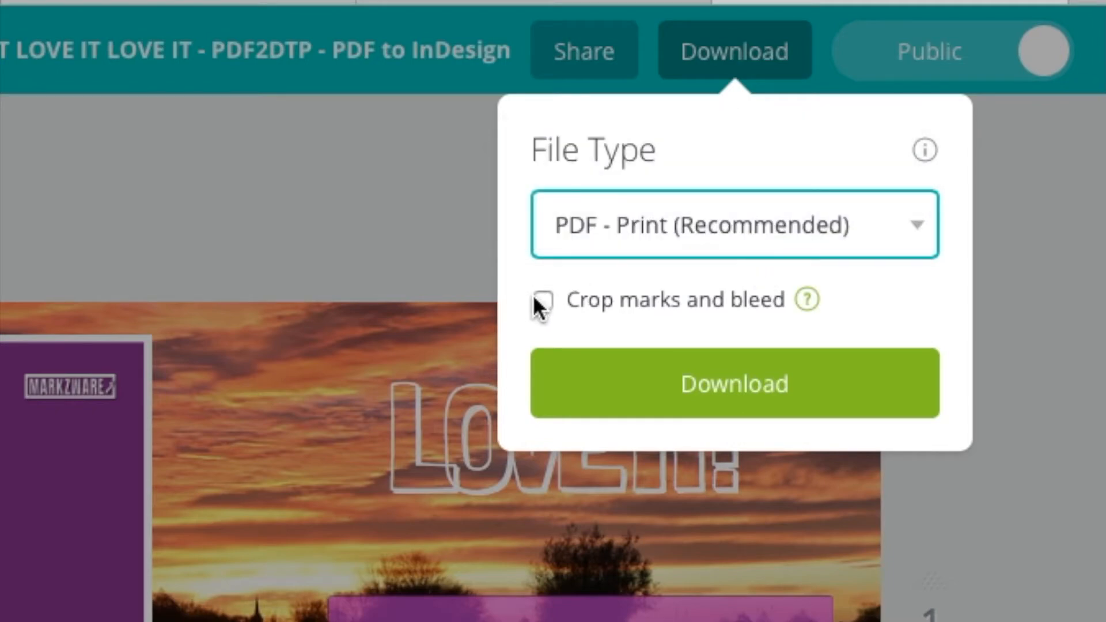
click(541, 302)
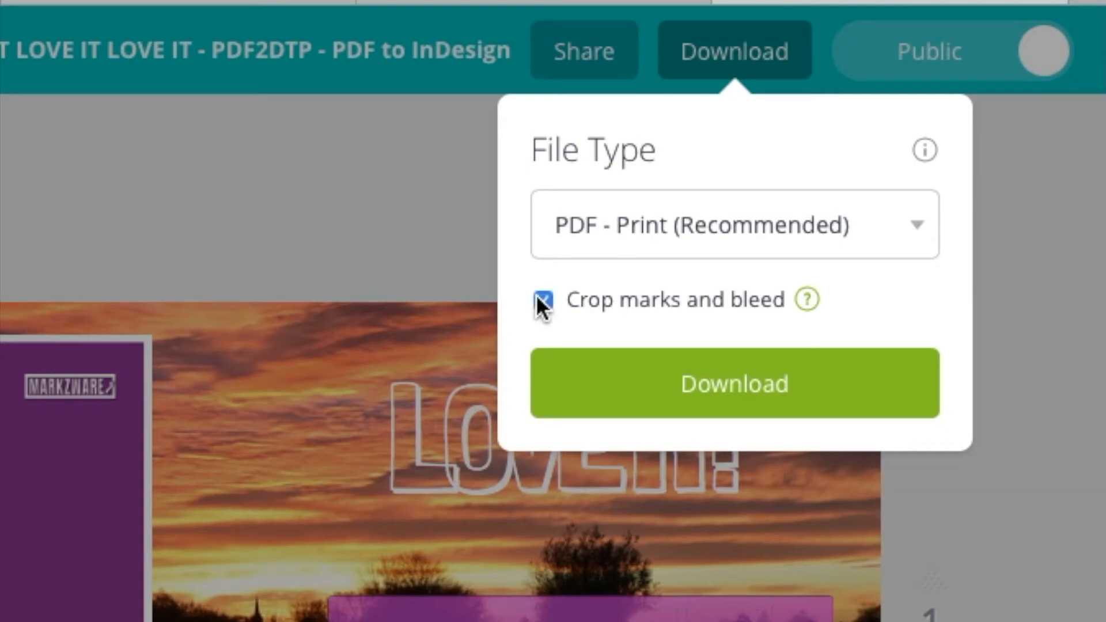
click(543, 299)
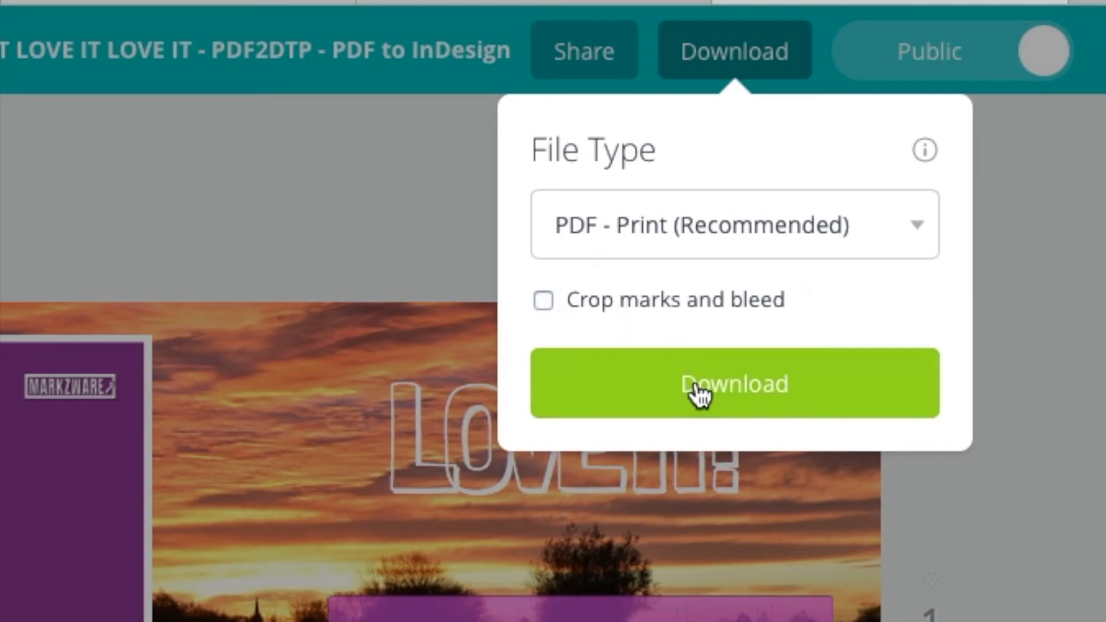
click(733, 384)
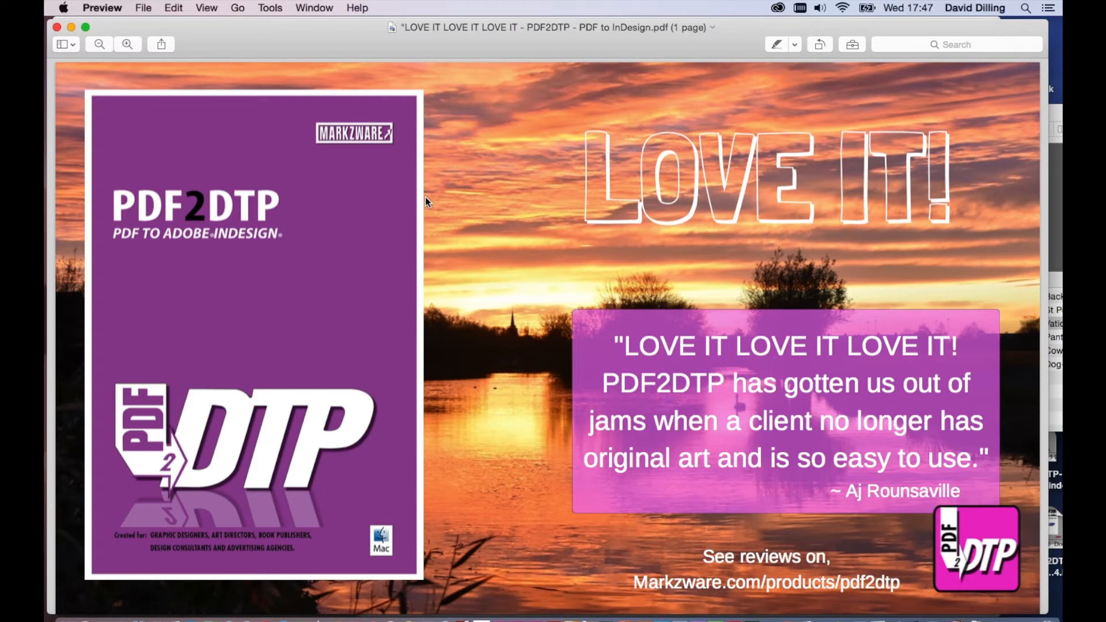
mouse_move(58, 35)
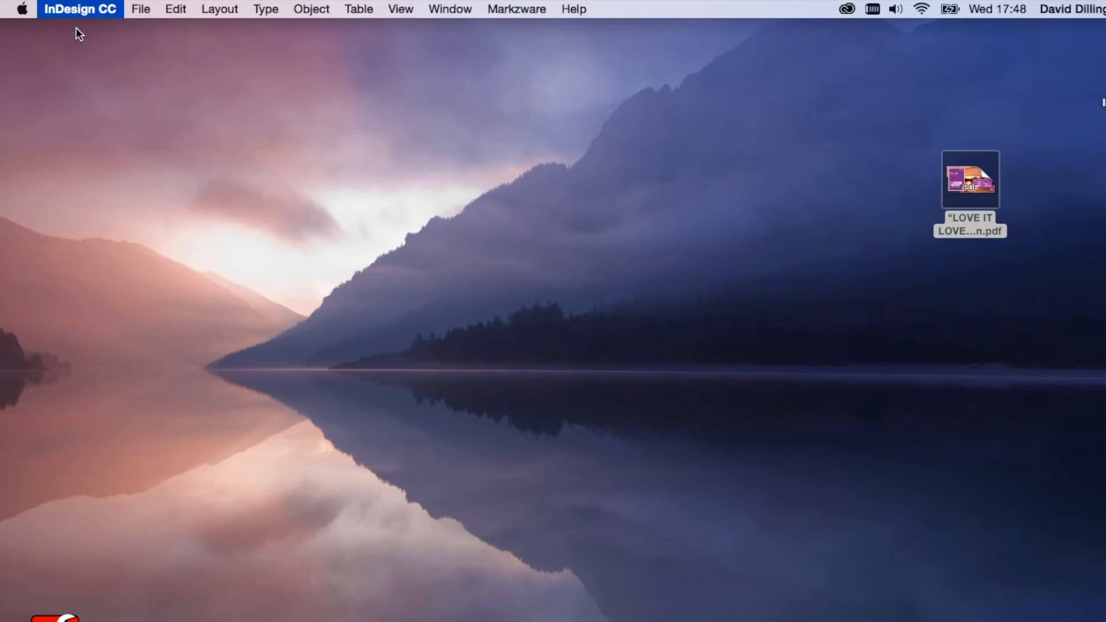
- View InDesign's About screen, then show the Markzware PDF2DTP submenu
click(79, 9)
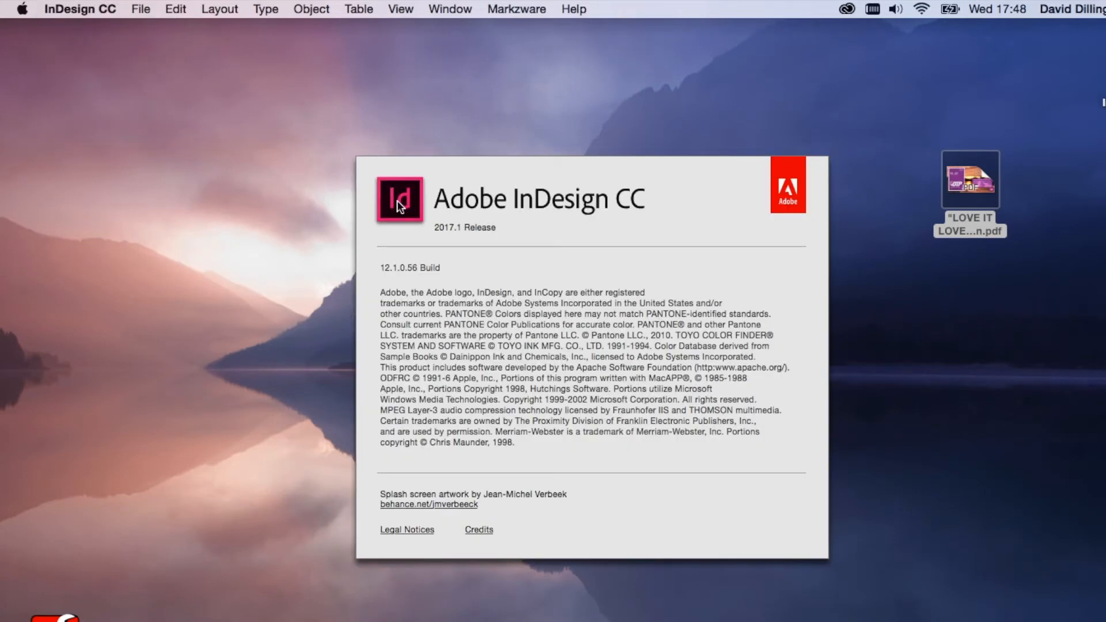
click(516, 9)
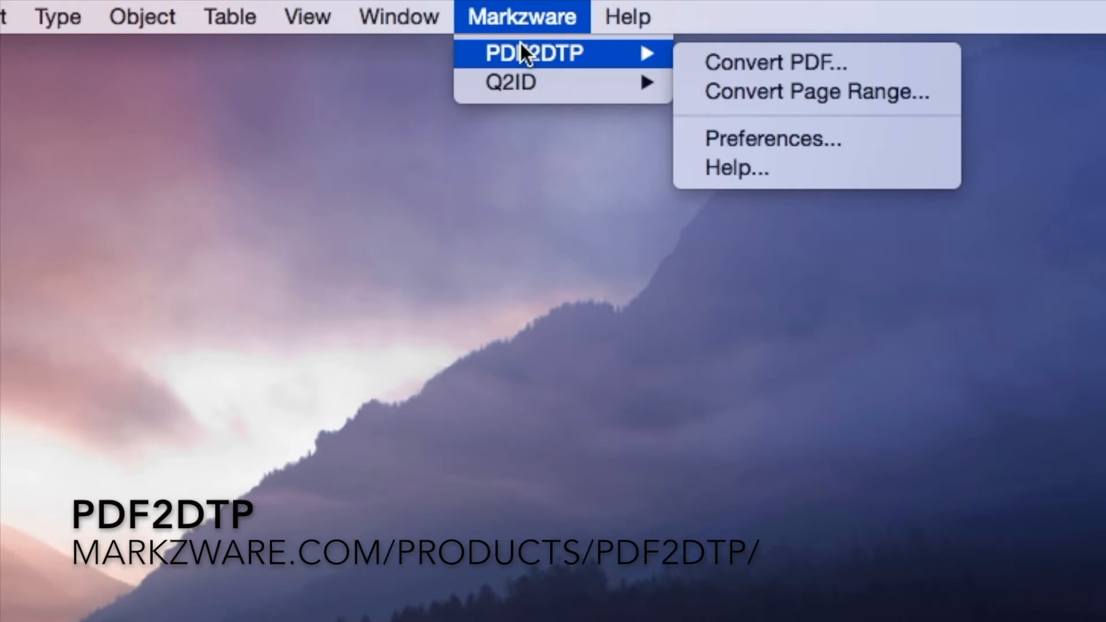
mouse_move(775, 62)
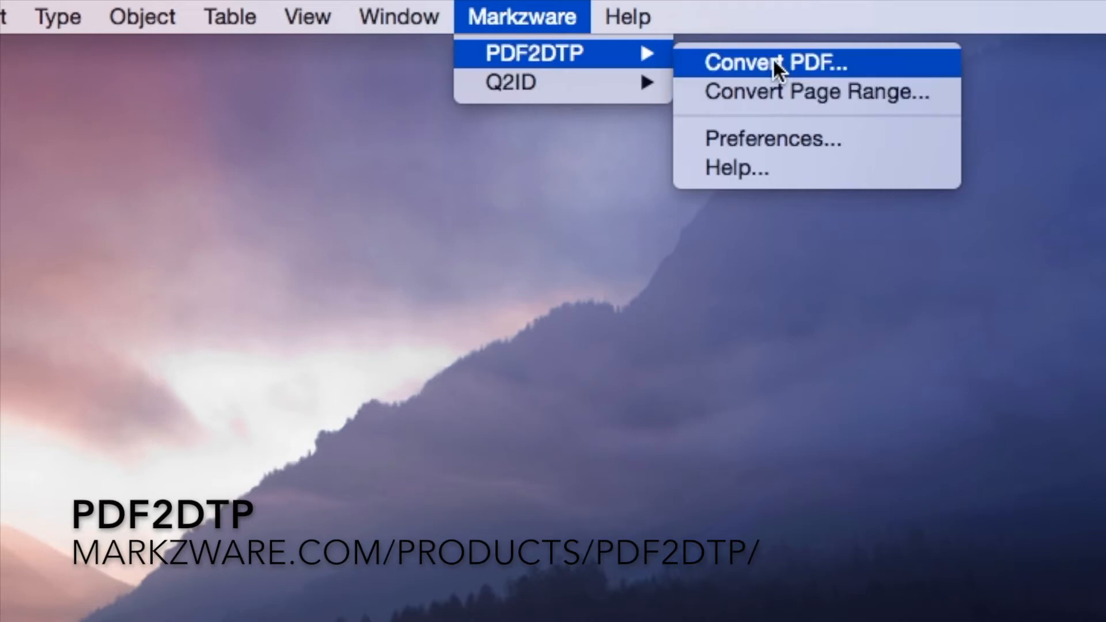
- Choose Convert PDF and open the LOVE IT PDF from the Desktop
click(775, 62)
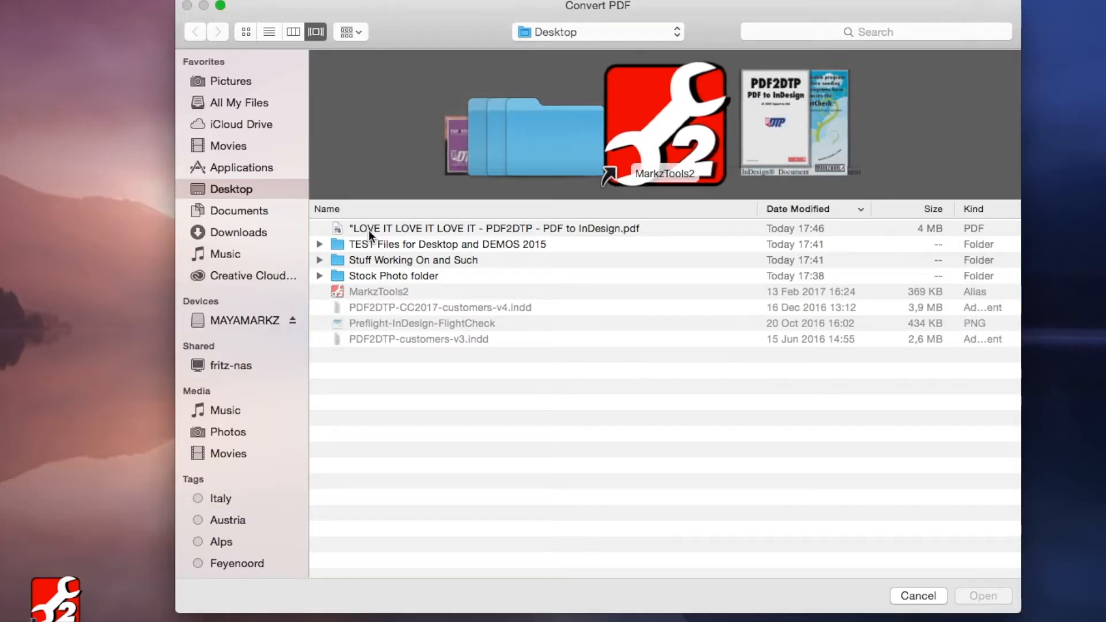
click(493, 228)
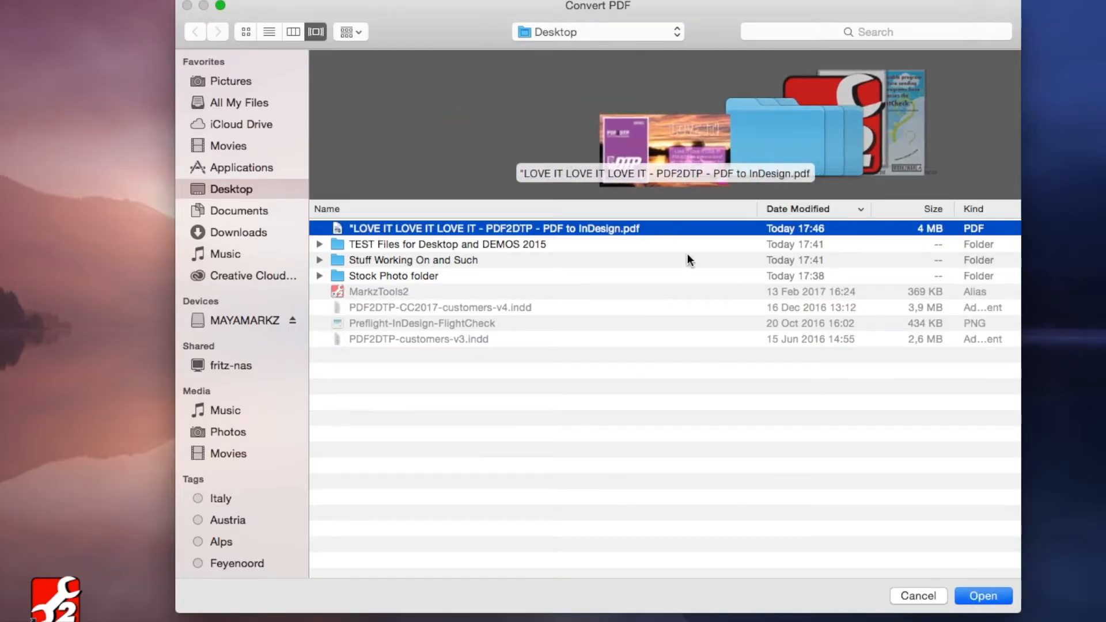
click(245, 31)
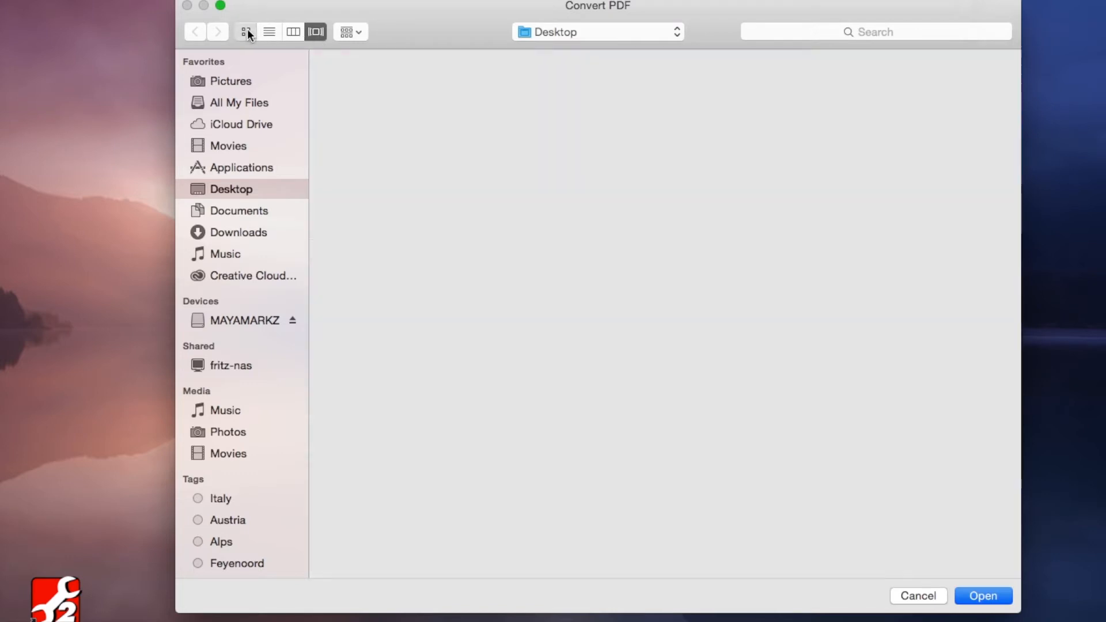
click(245, 31)
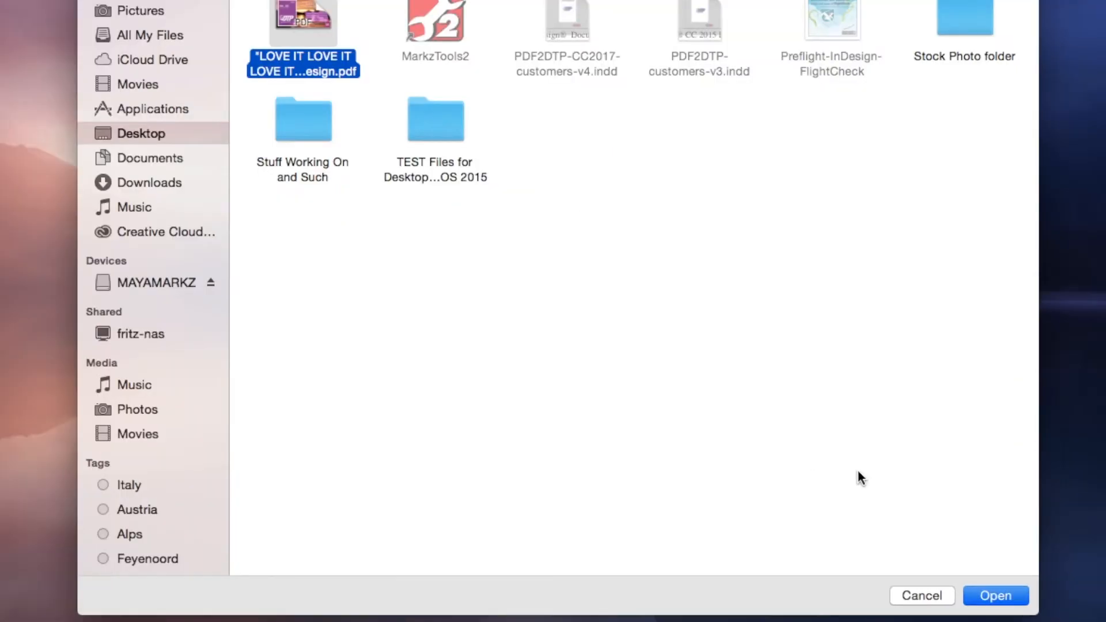
click(995, 595)
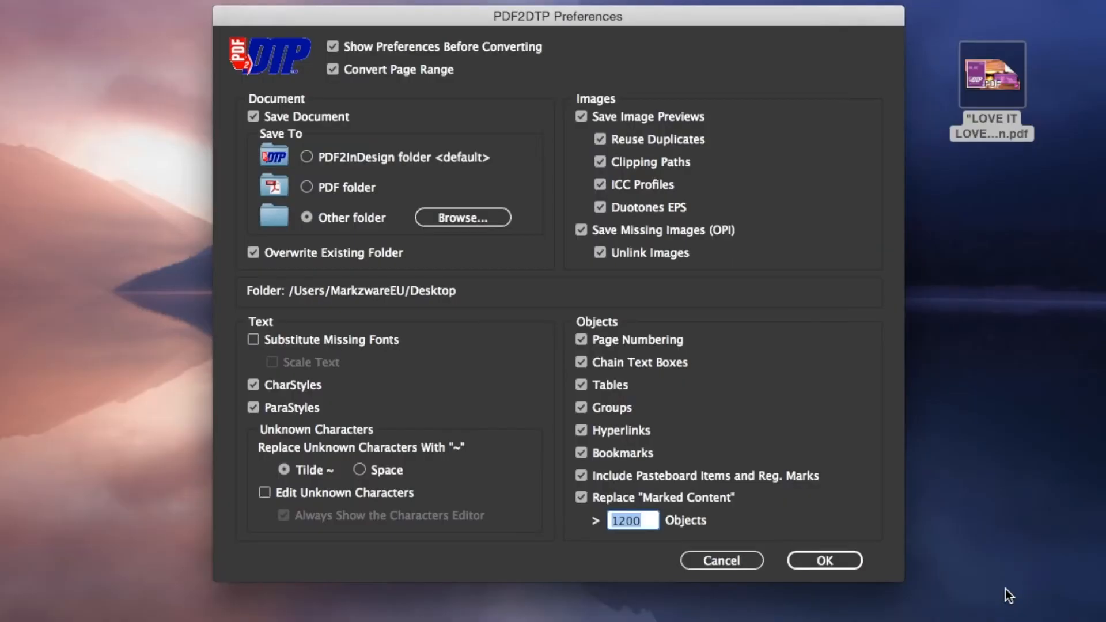
mouse_move(610, 284)
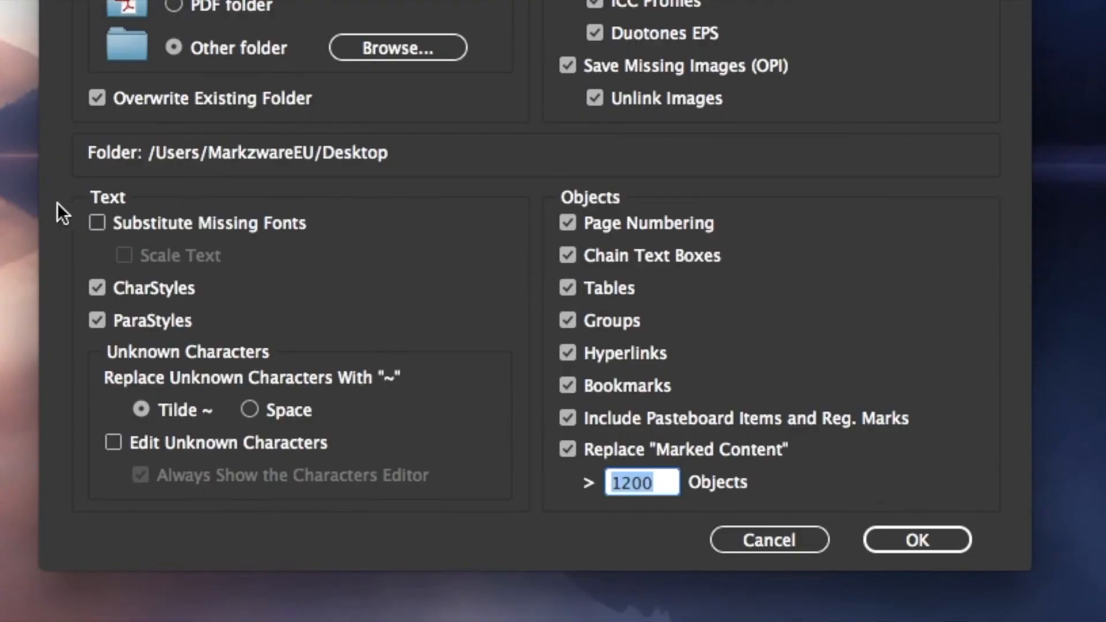
mouse_move(97, 223)
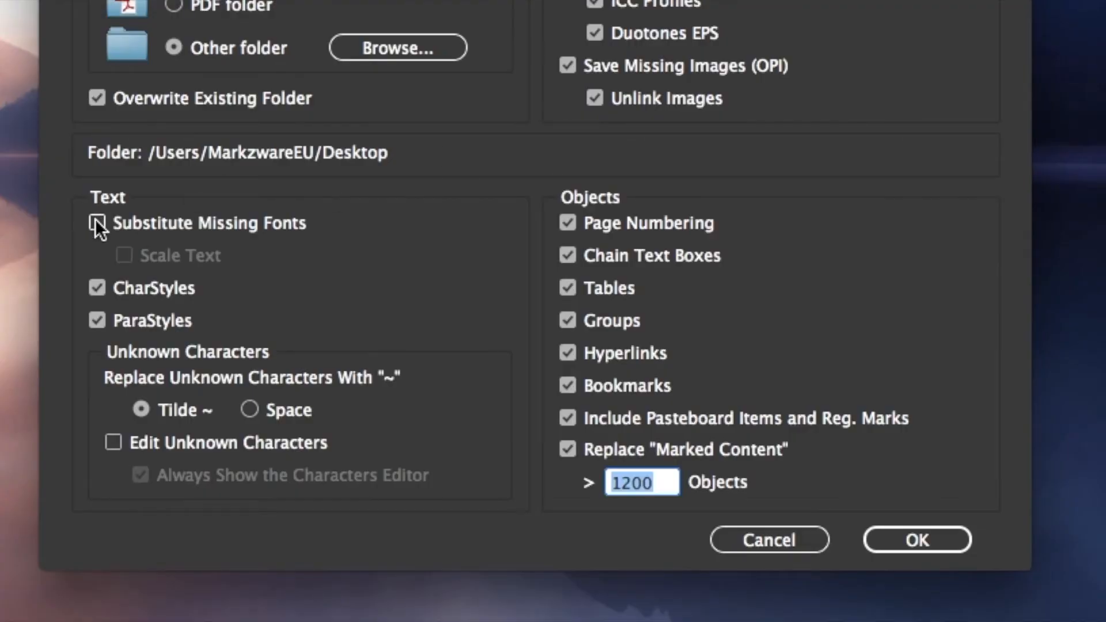
- Run the PDF2DTP conversion with Substitute Missing Fonts left unchecked
click(97, 223)
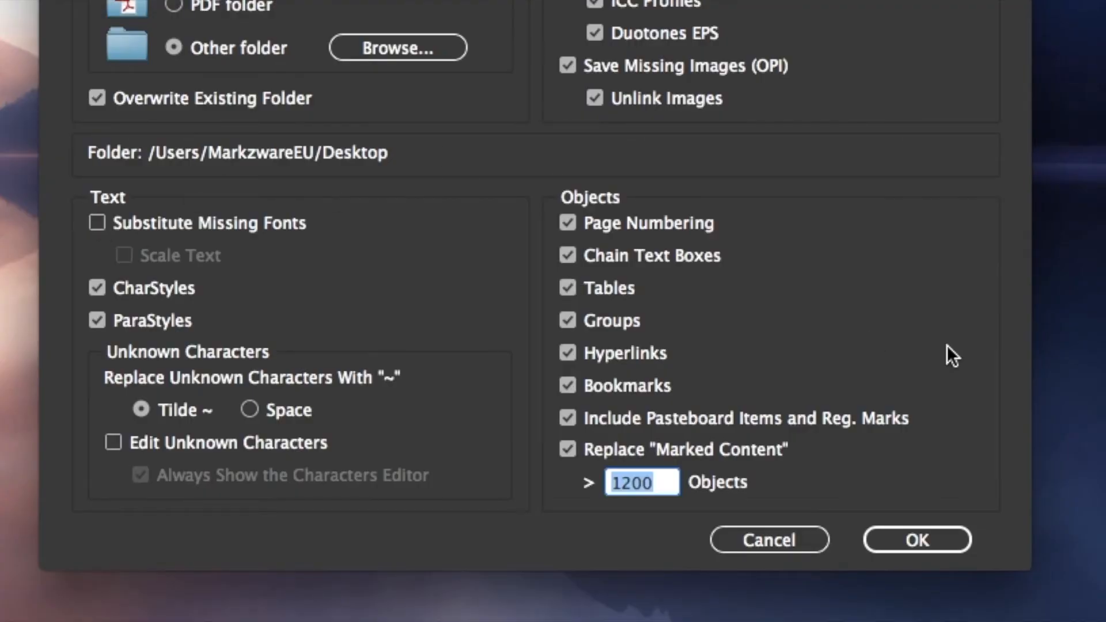
click(916, 540)
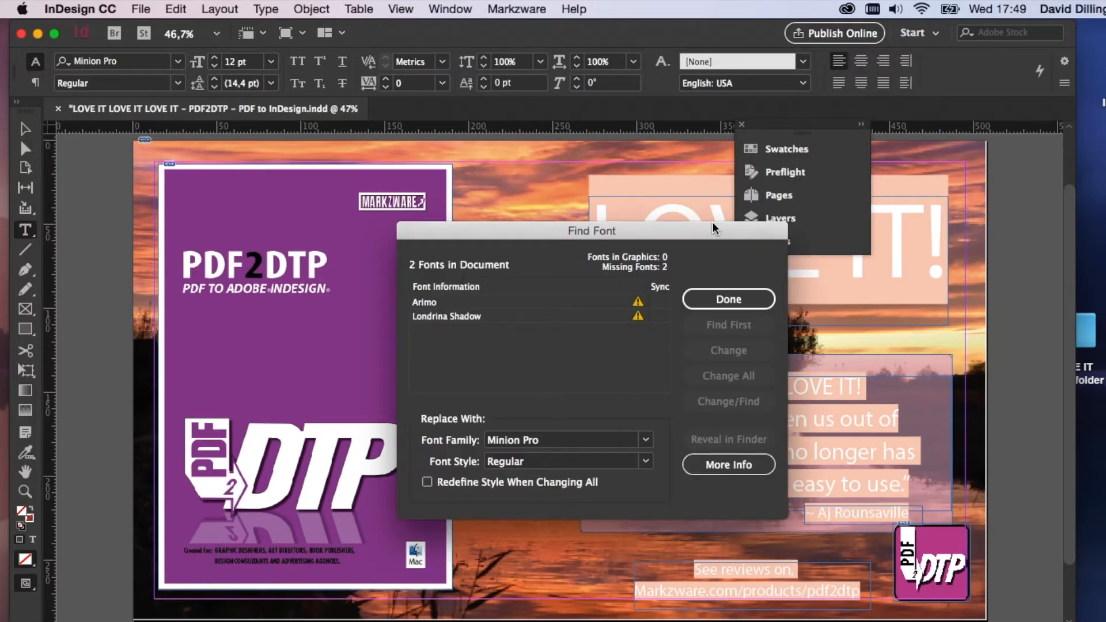
- Close the Find Font report listing missing Arimo and Londrina Shadow
click(728, 299)
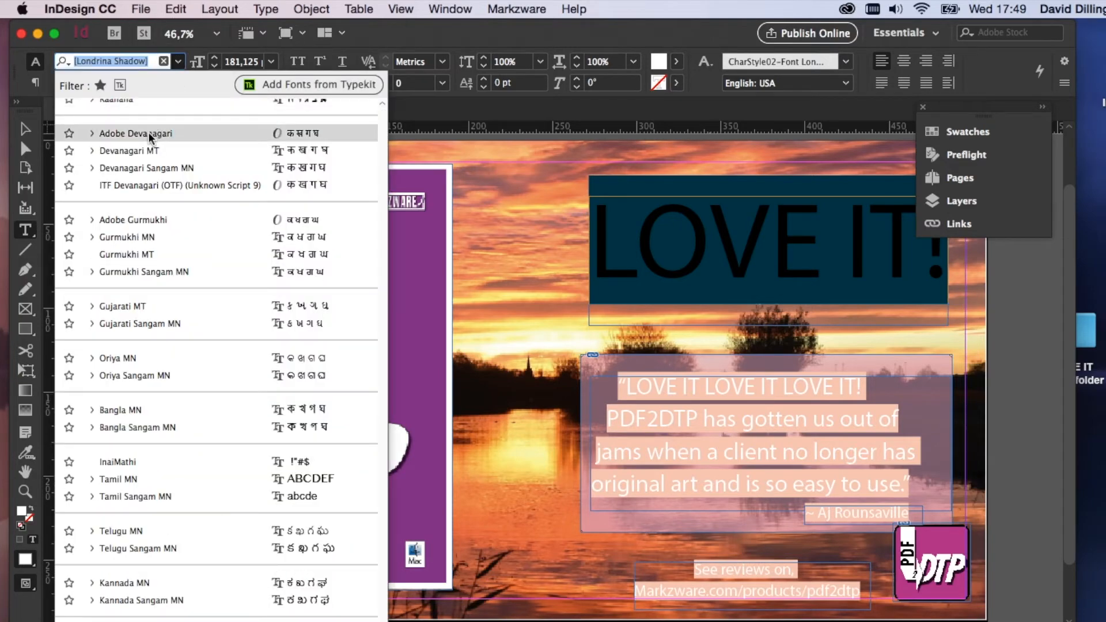
- Set the LOVE IT! headline in Futura Condensed ExtraBold
scroll(up, 3)
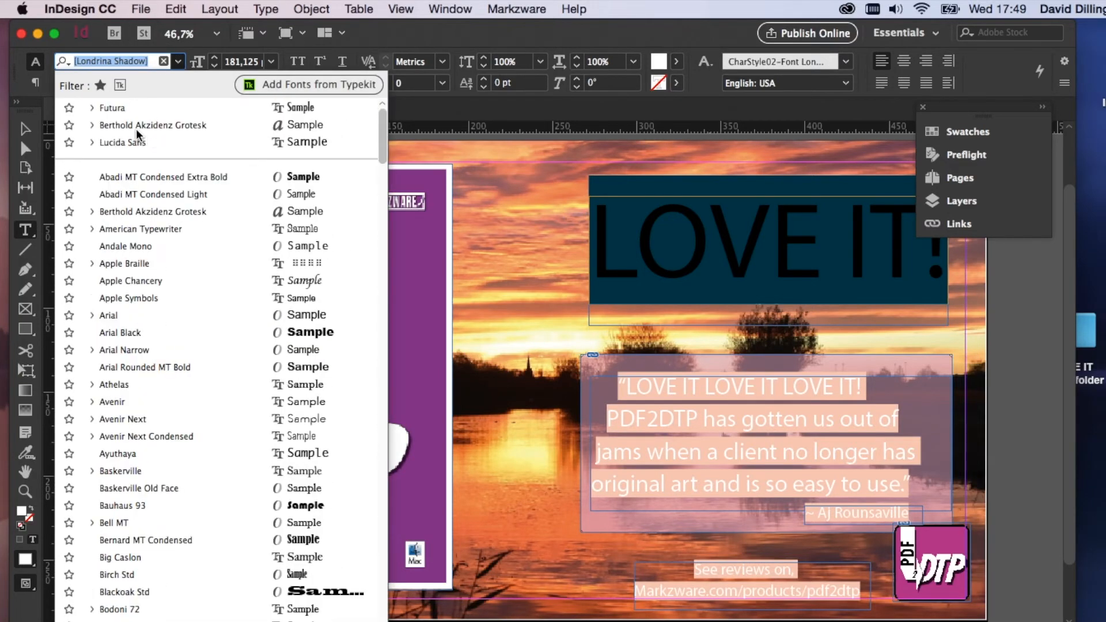
click(91, 107)
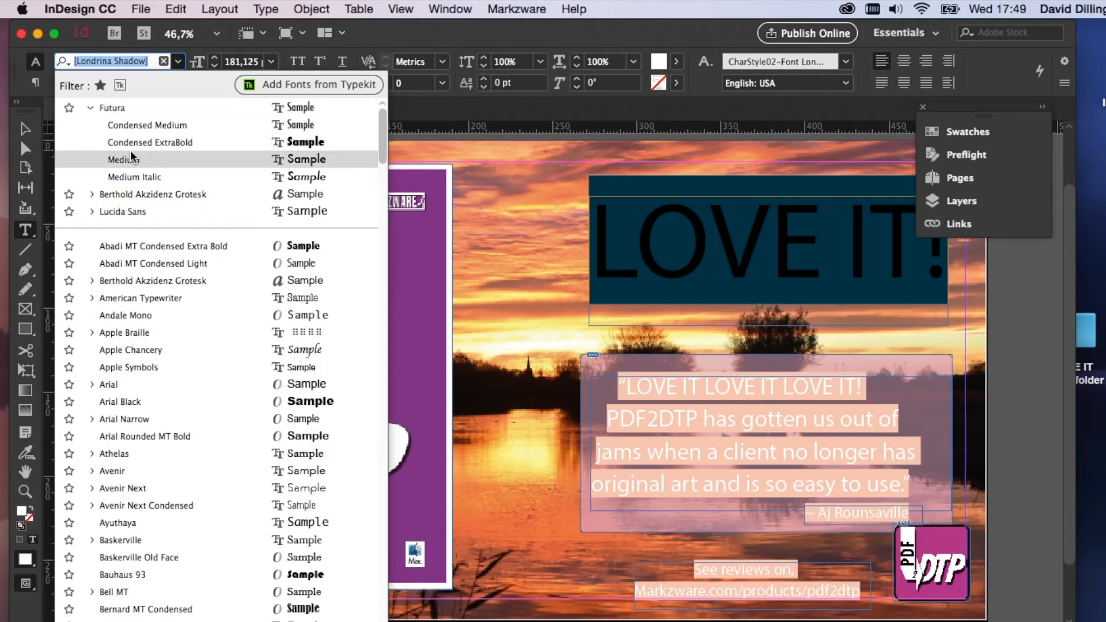
click(127, 159)
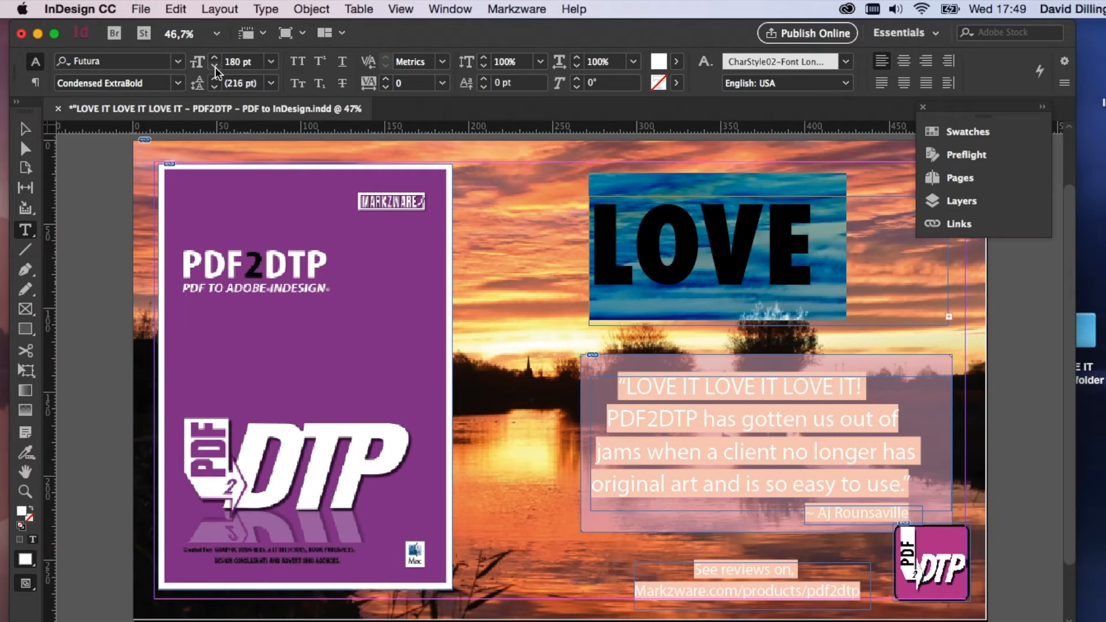
click(215, 65)
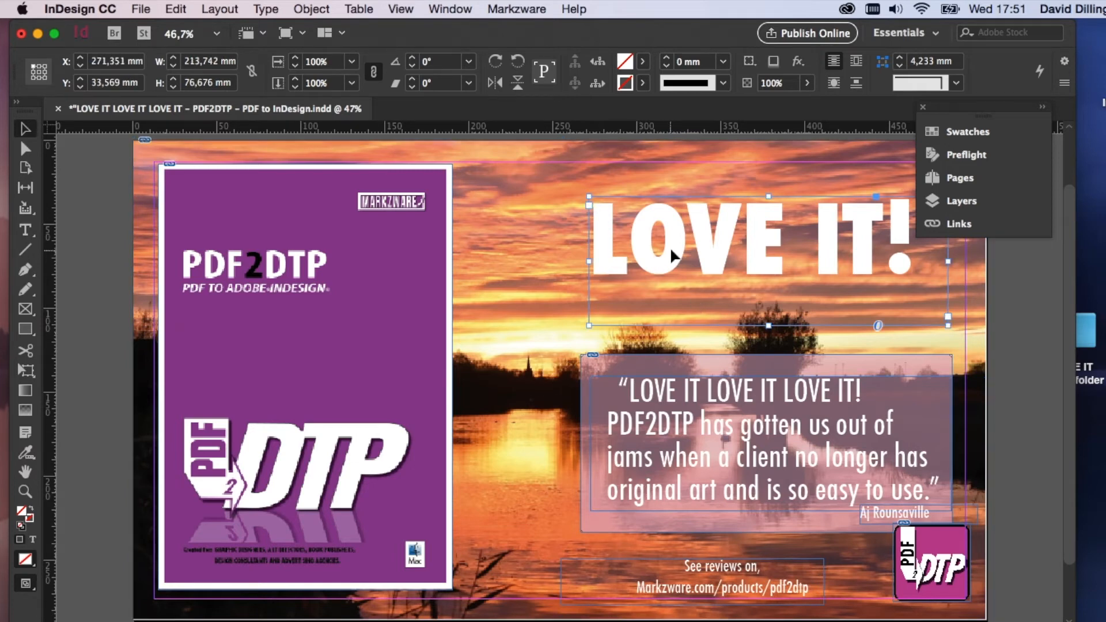
- Apply Drop Shadow effects to the LOVE IT! headline, quote box and PDF2DTP logo
click(797, 62)
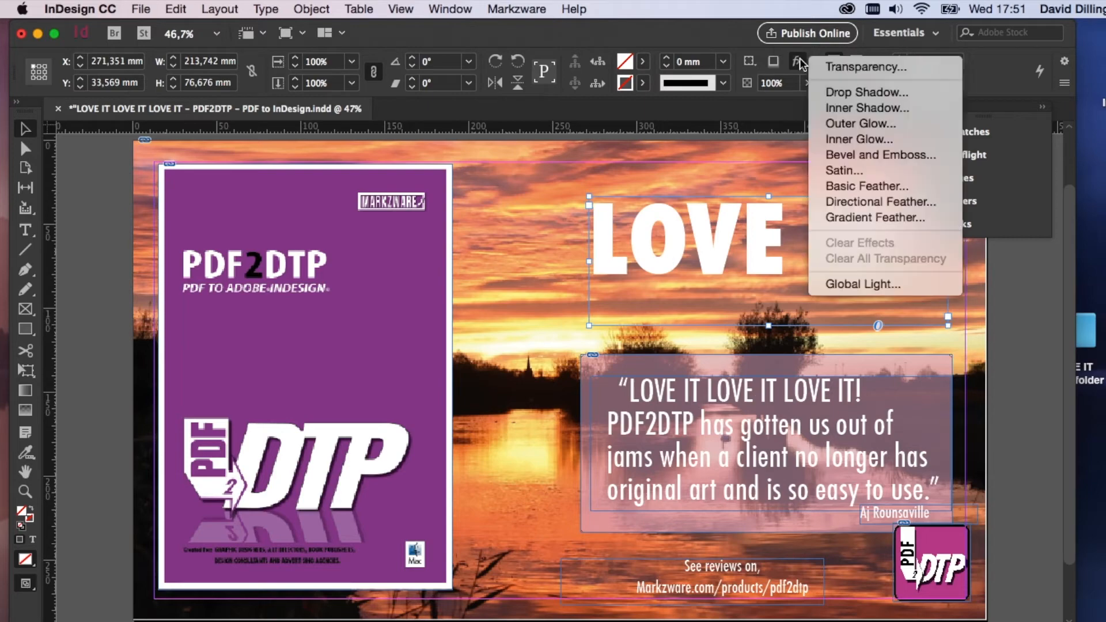
mouse_move(866, 92)
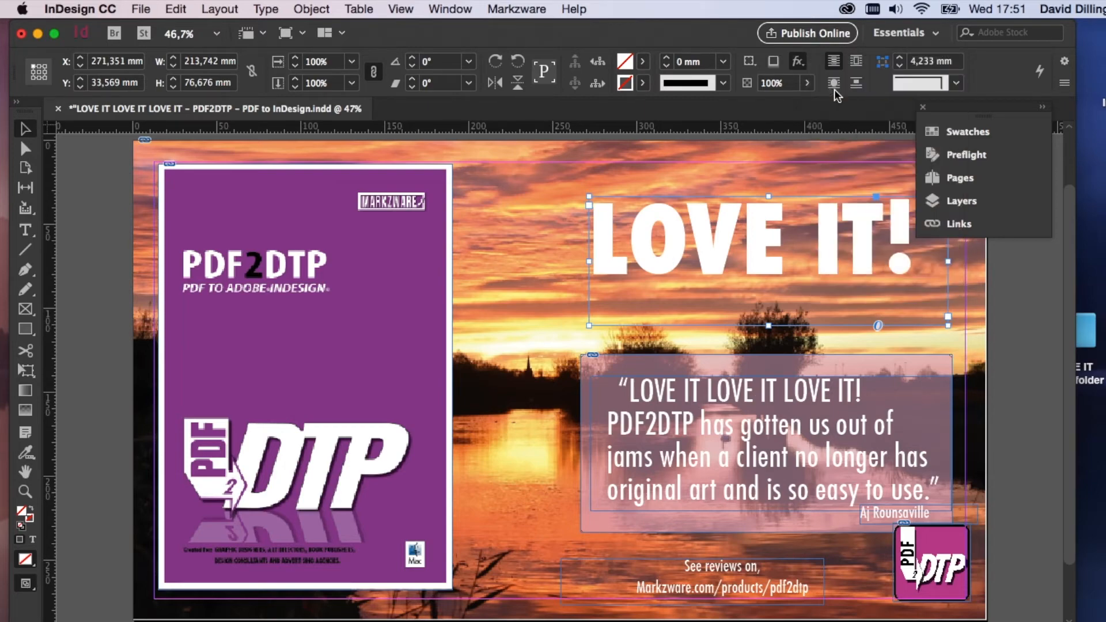
click(797, 62)
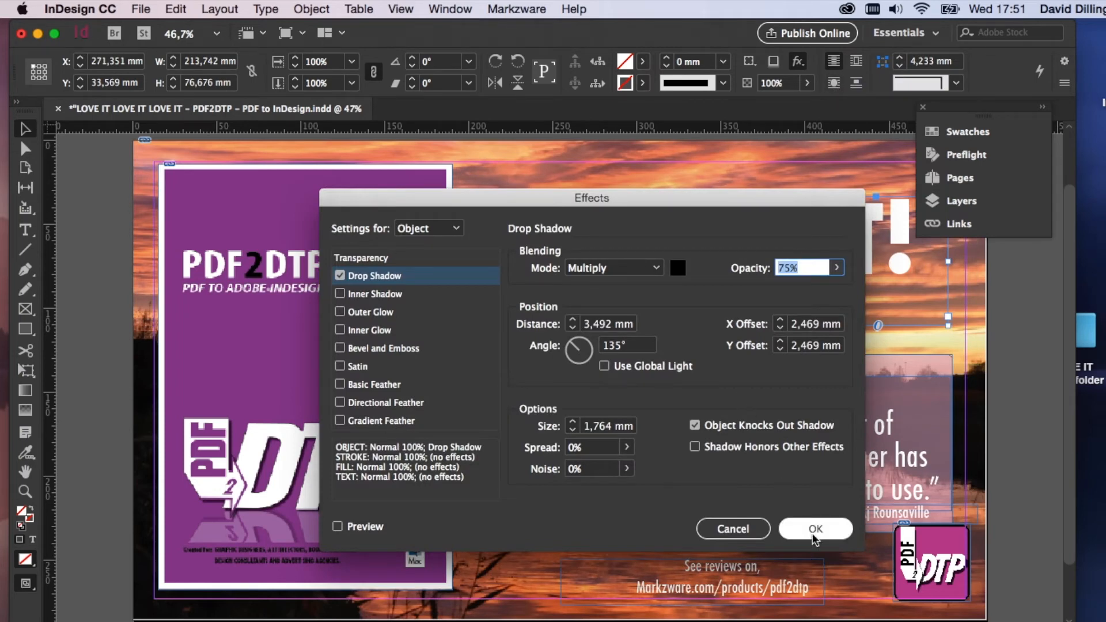
click(814, 528)
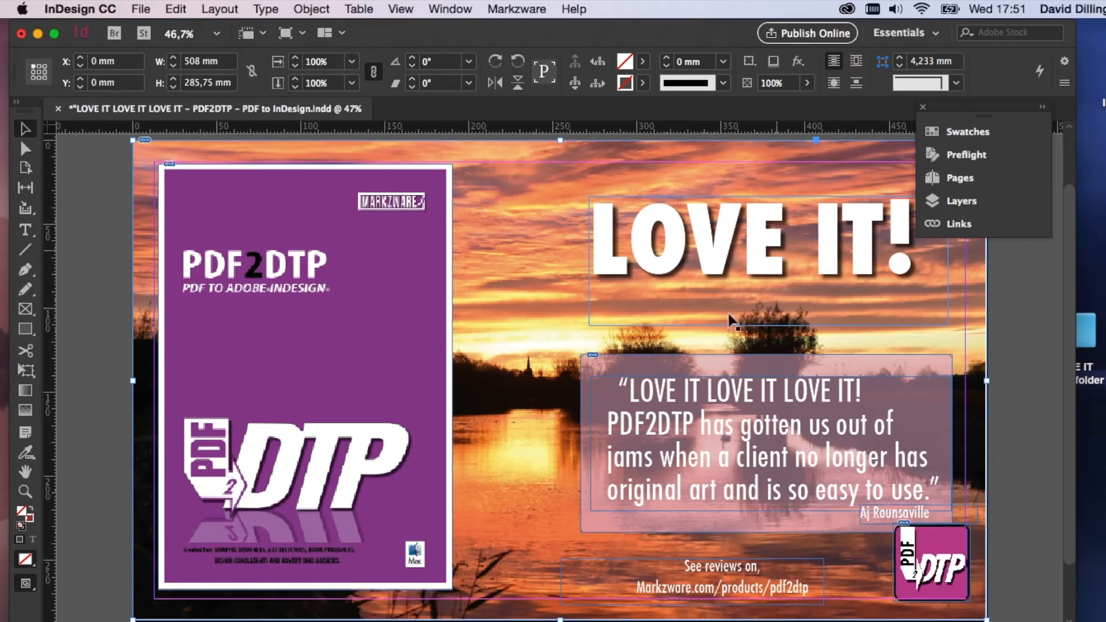
click(727, 395)
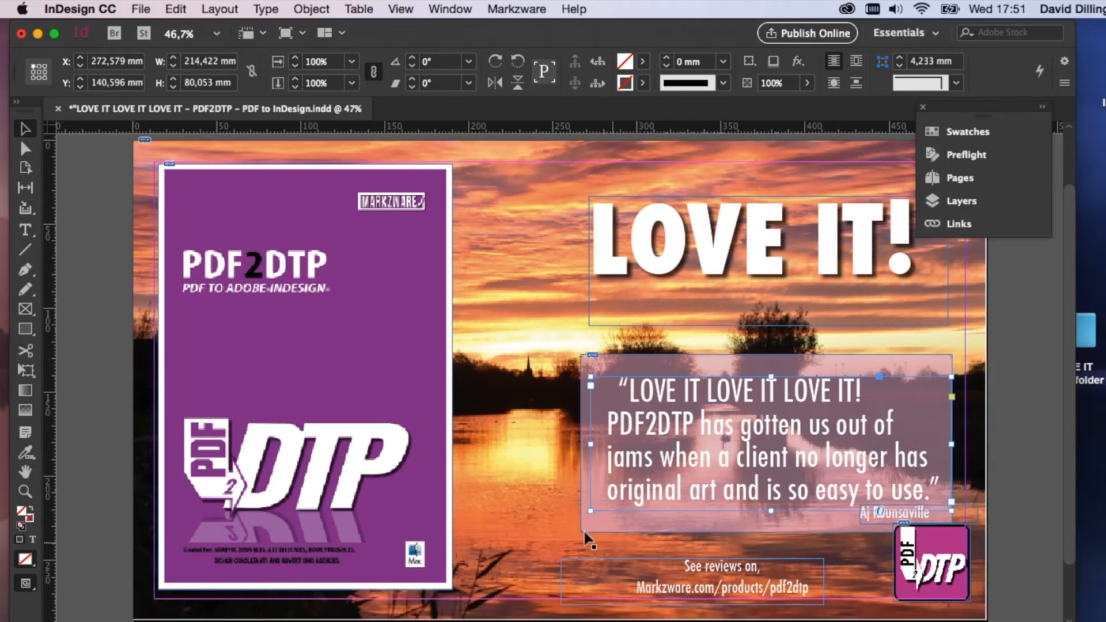
click(930, 562)
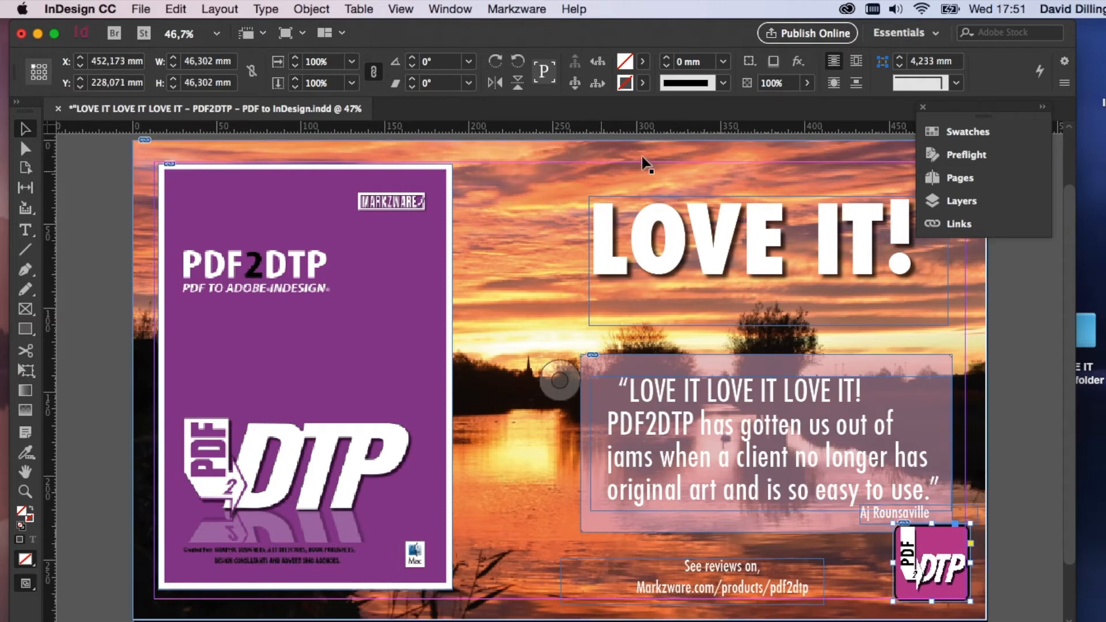
click(797, 62)
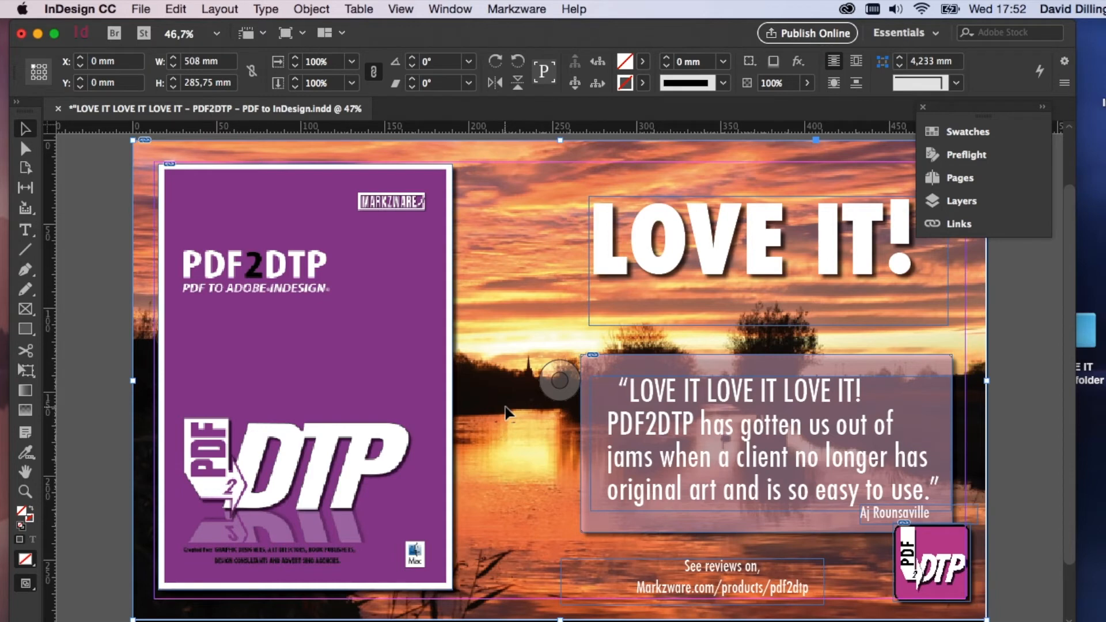
mouse_move(1009, 490)
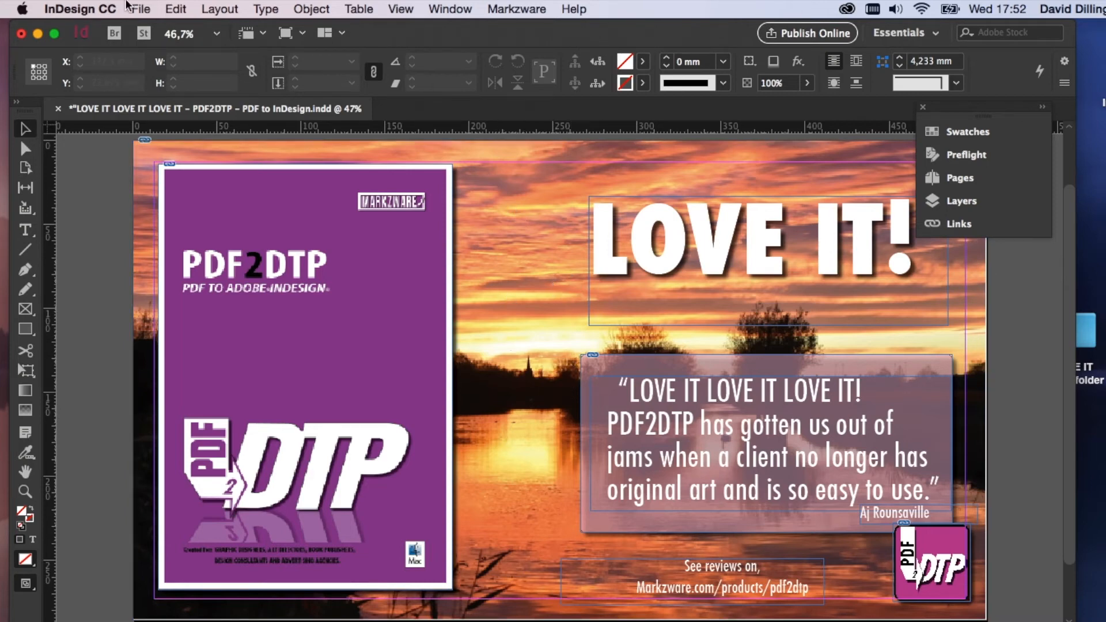
- Save and close the LOVE IT document, then open its Desktop output folder
click(140, 9)
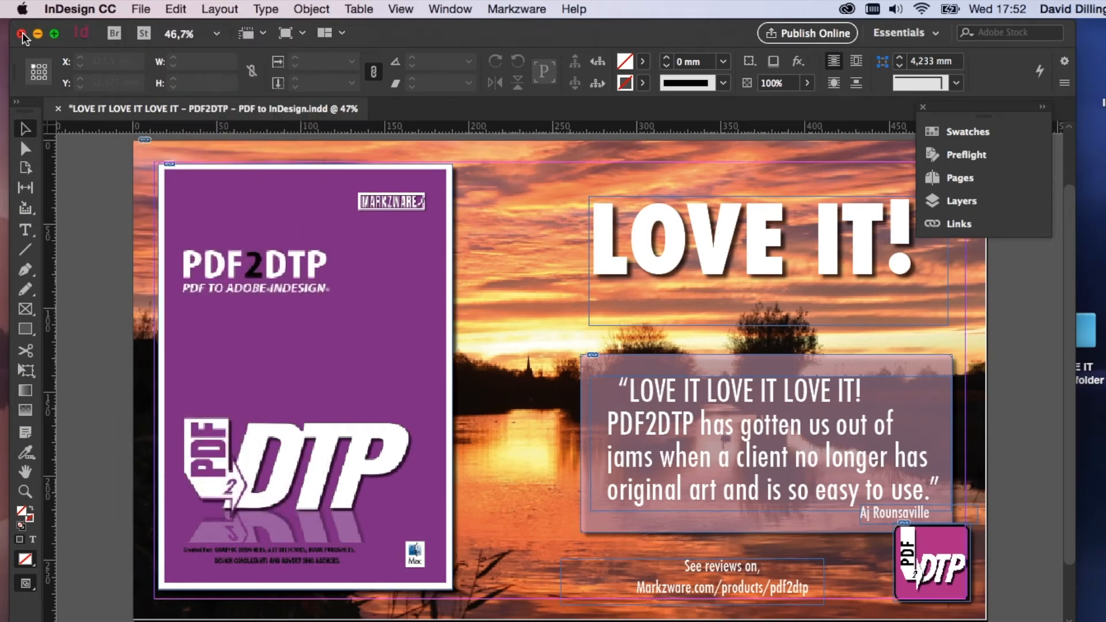
click(23, 33)
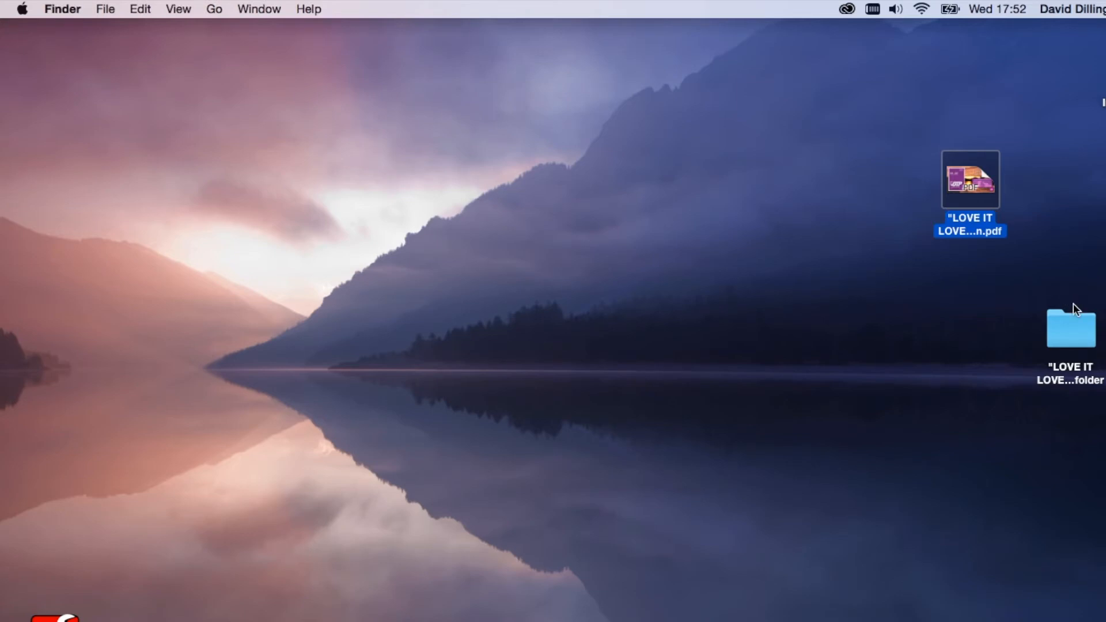
double_click(1069, 327)
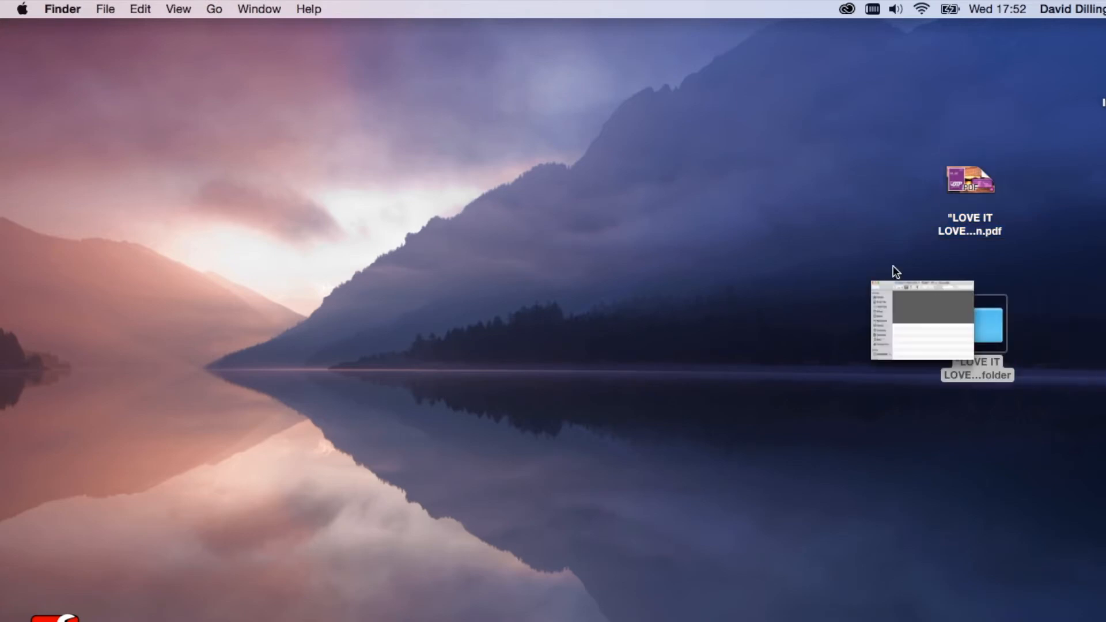
double_click(977, 323)
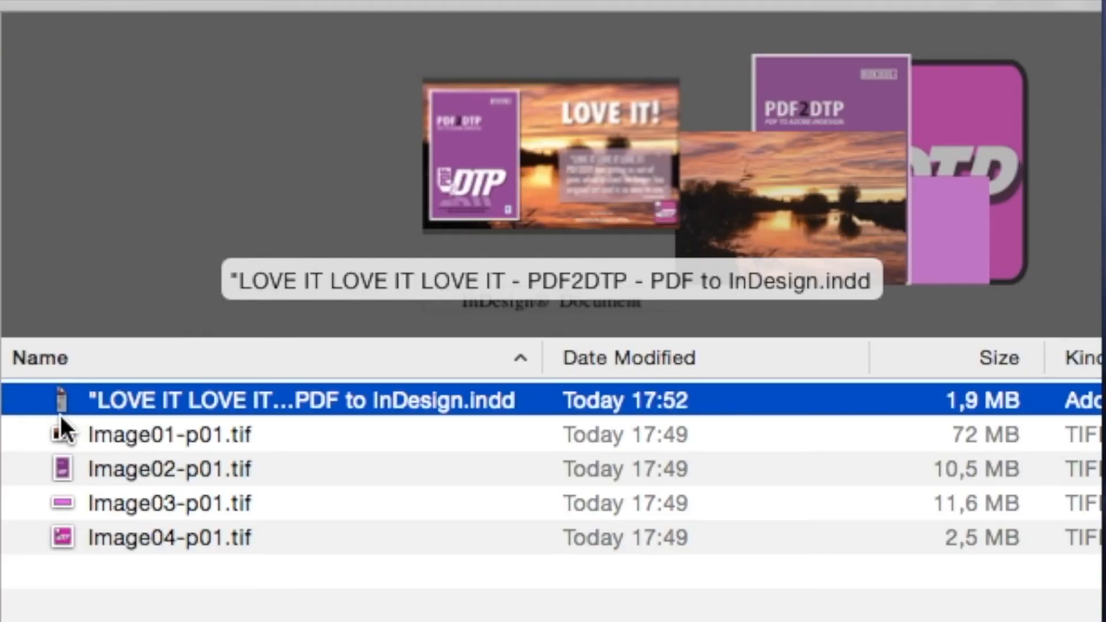
click(169, 434)
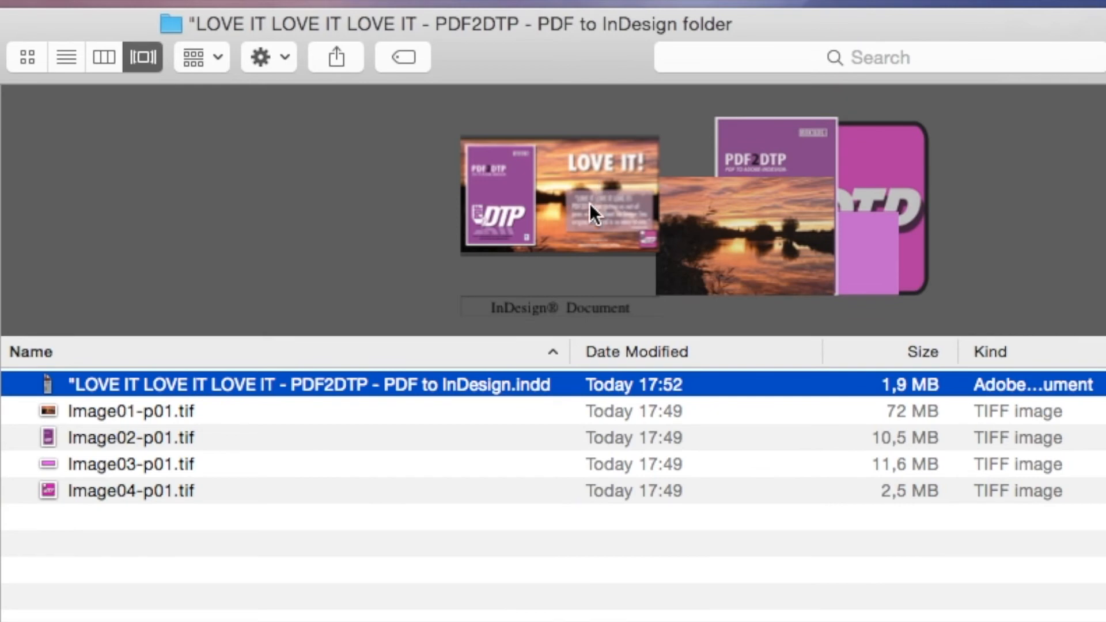
- Preview the four extracted TIFFs, then open the LOVE IT .indd in ID Util
click(131, 411)
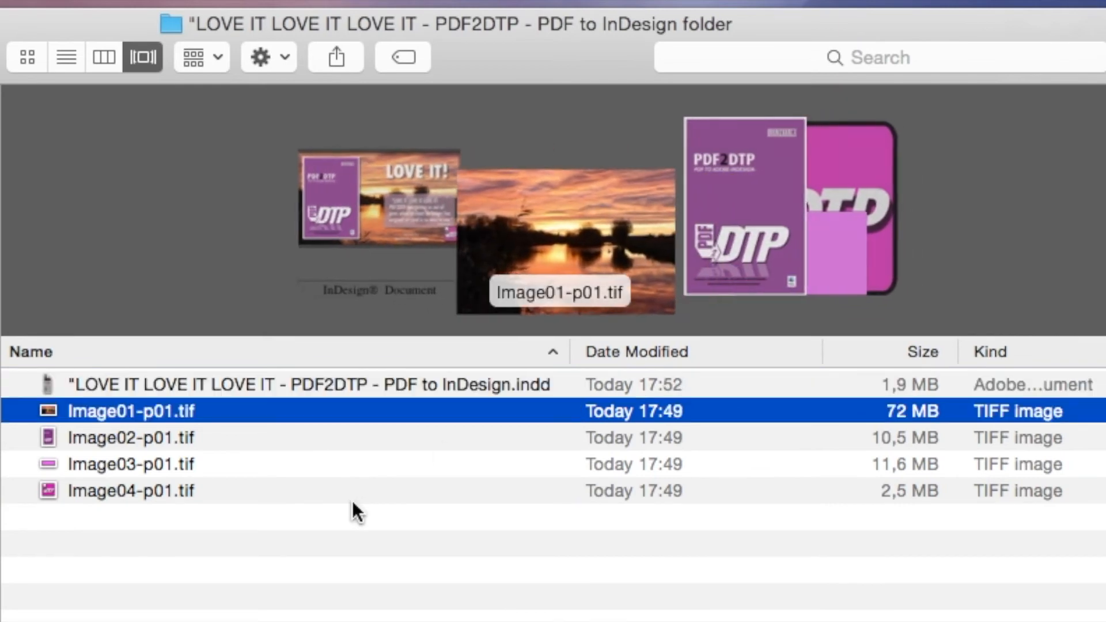
click(131, 437)
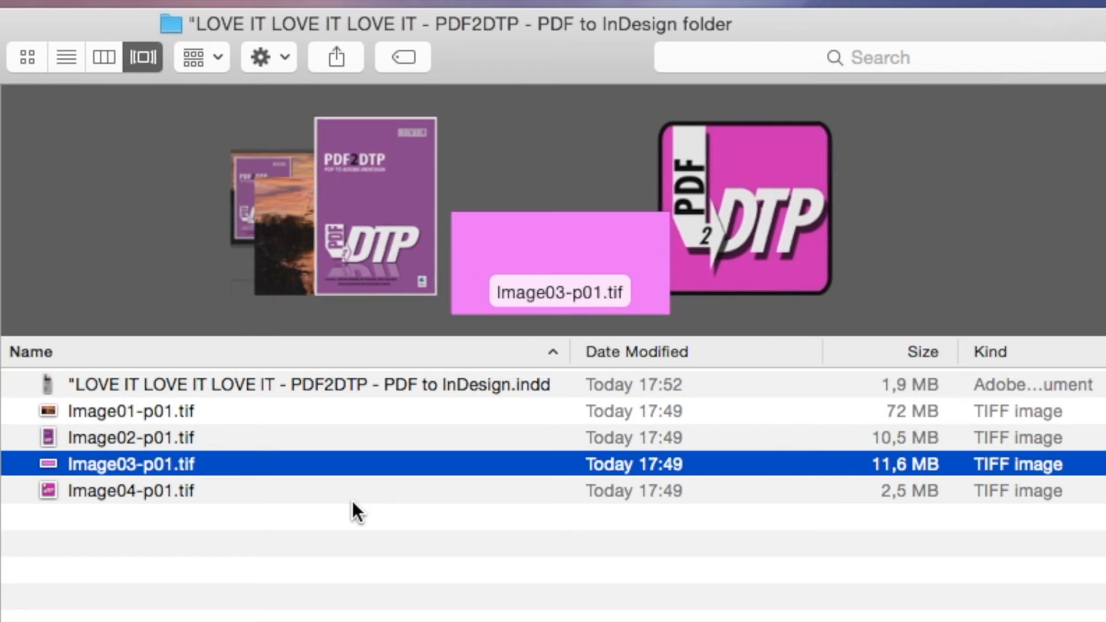
click(131, 490)
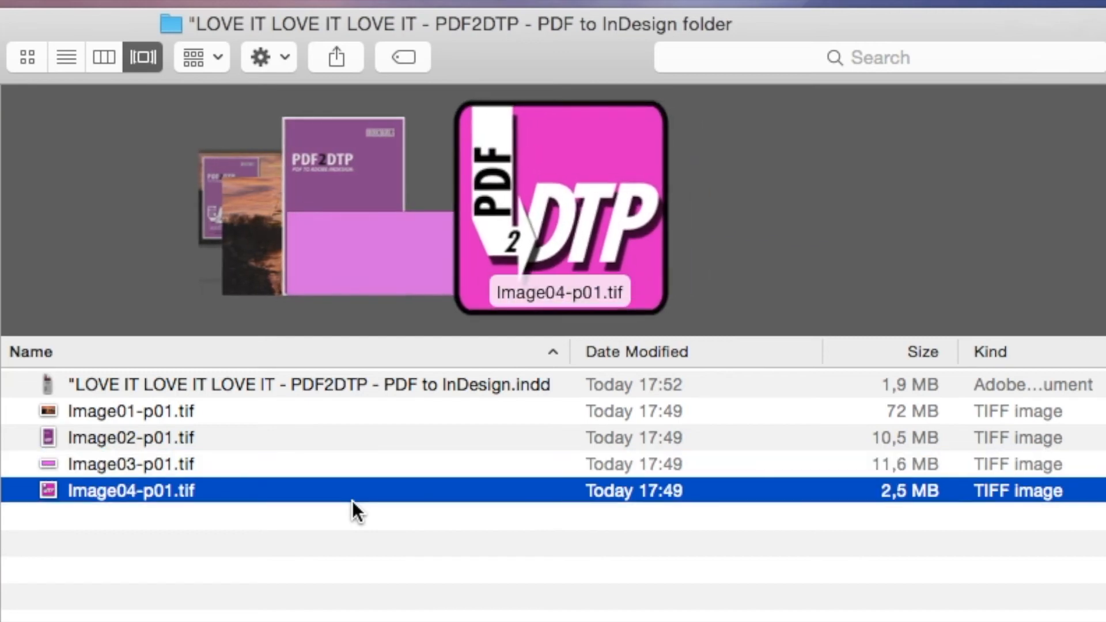
click(130, 463)
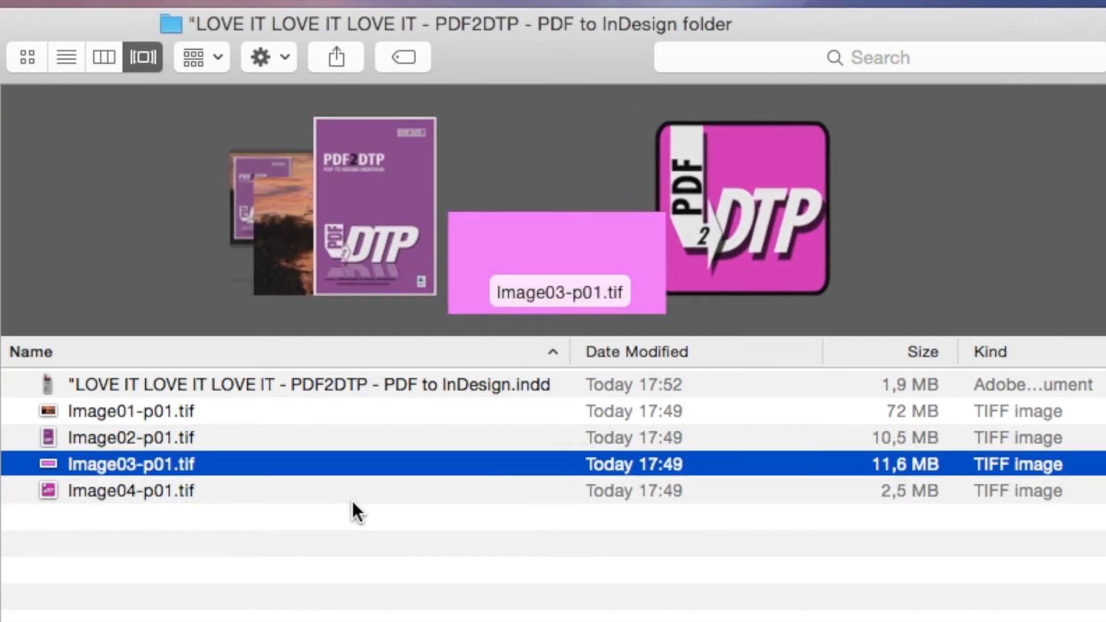
mouse_move(916, 434)
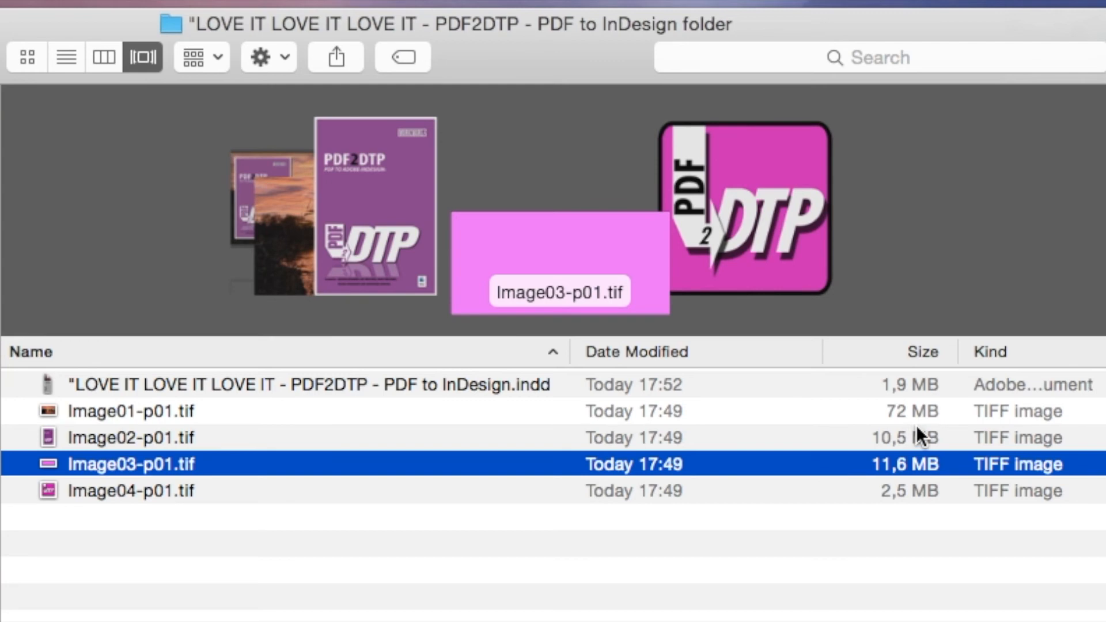
click(131, 436)
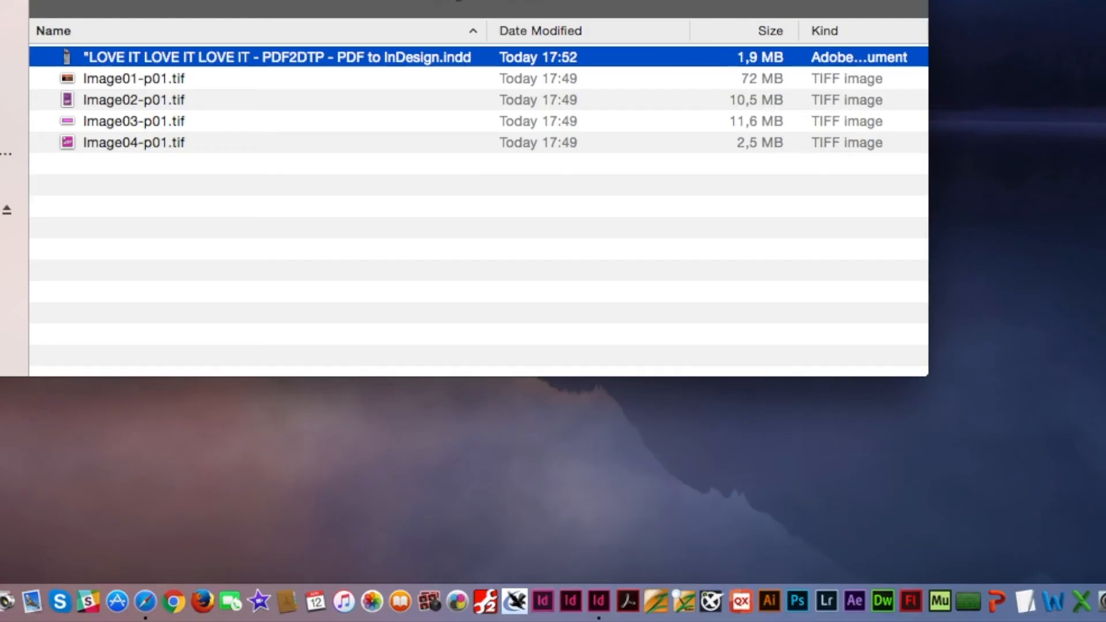
mouse_move(174, 65)
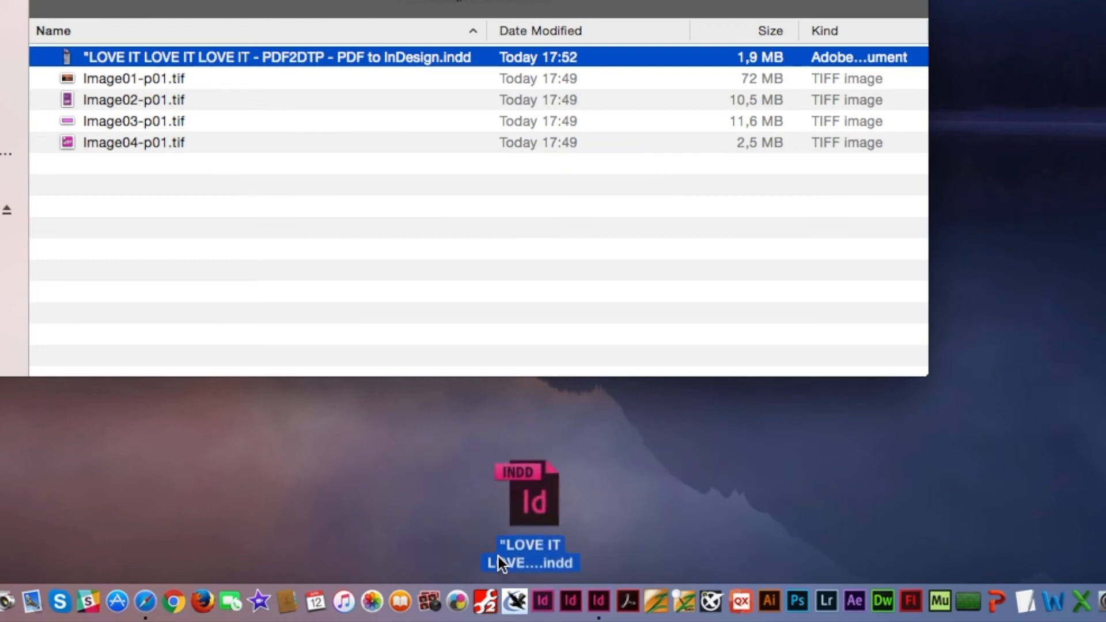
double_click(530, 492)
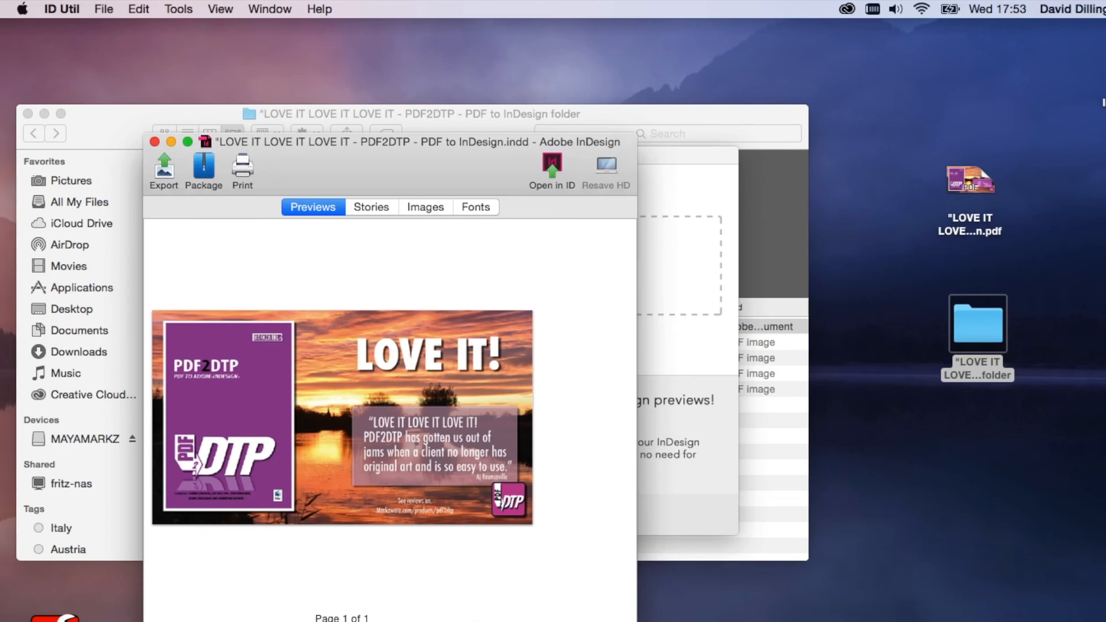
- Zoom the .indd preview to 200%, verify four TIFF links are found, then close ID Util windows
click(650, 587)
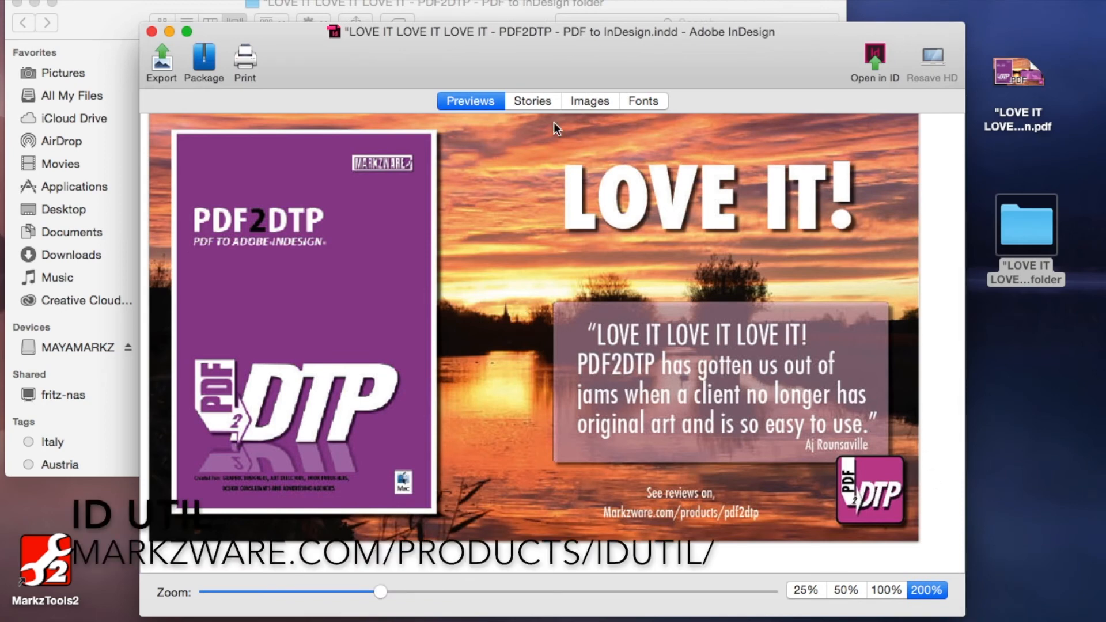
click(590, 101)
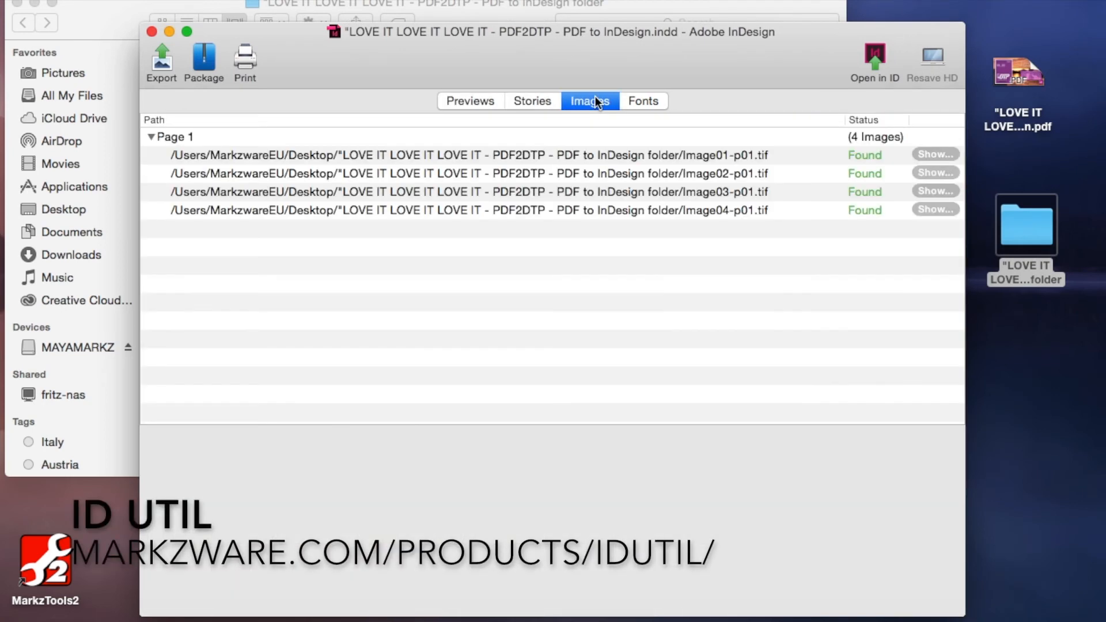
mouse_move(151, 32)
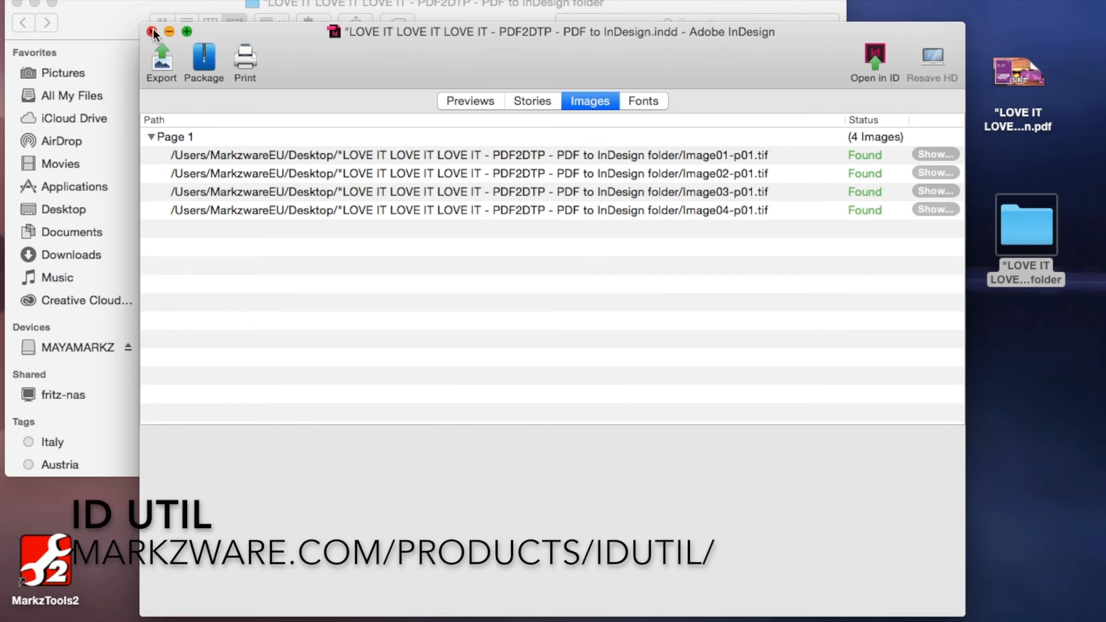
click(153, 31)
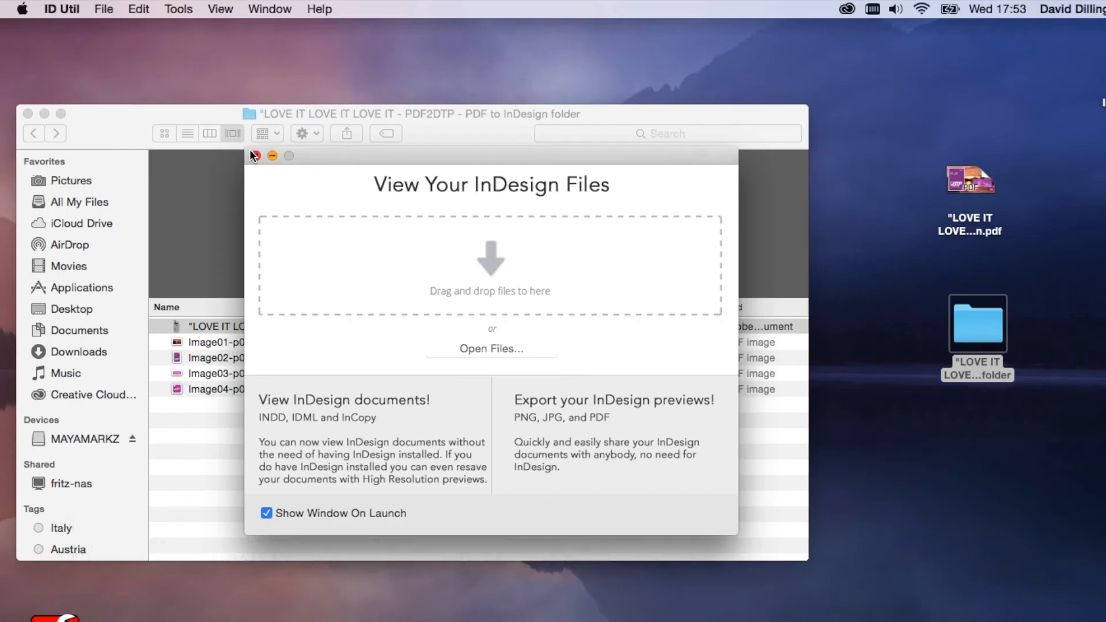
click(254, 156)
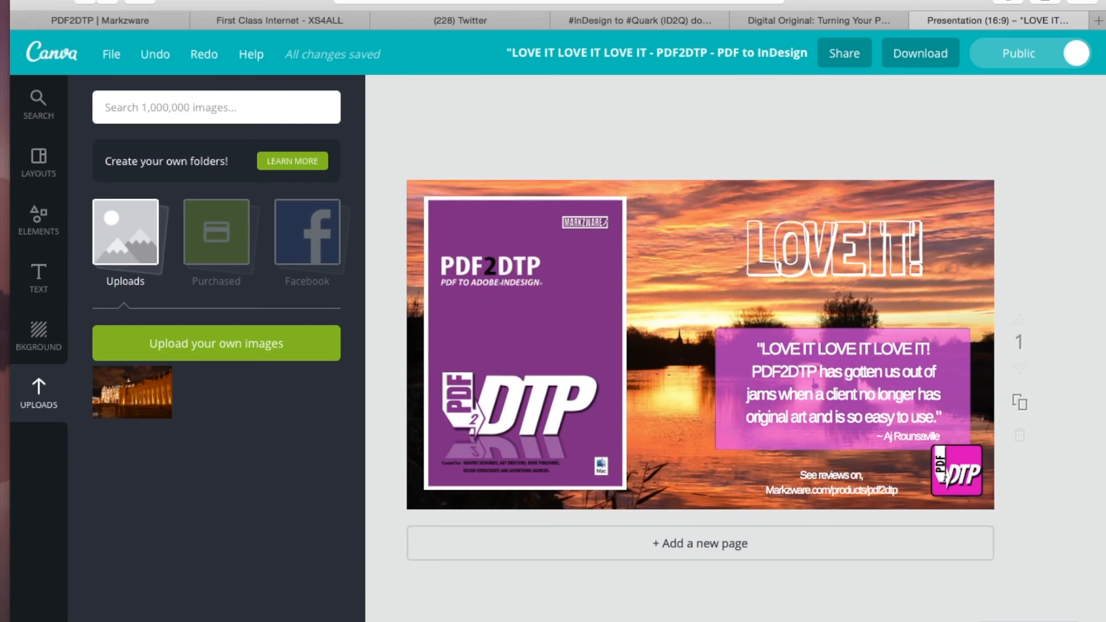
- Switch to the 'PDF2DTP | Markzware' browser tab
click(100, 20)
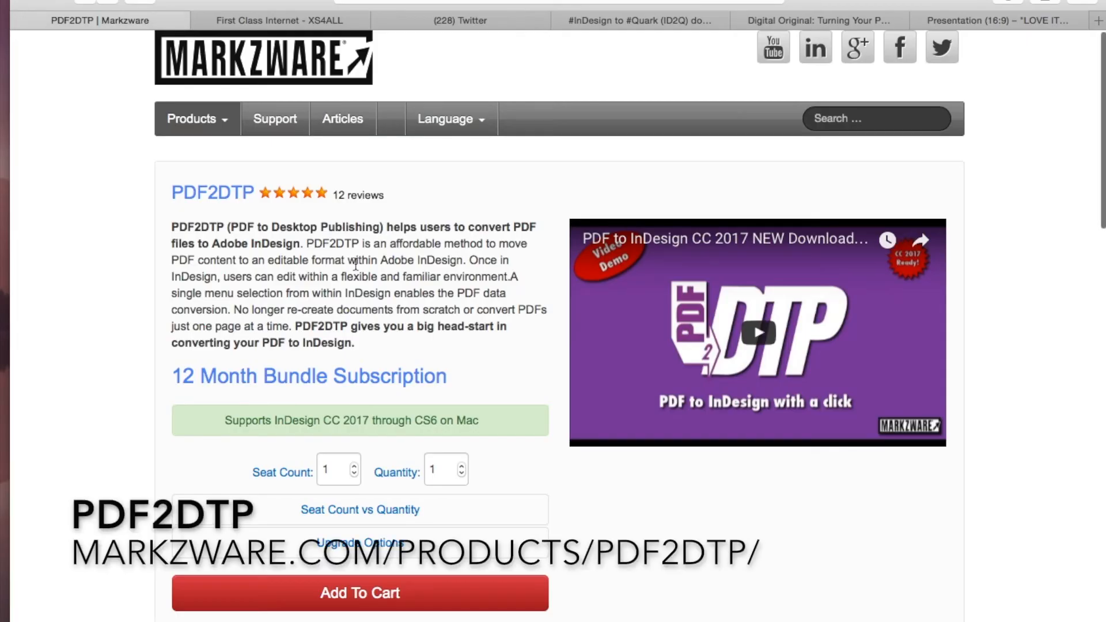
mouse_move(594, 429)
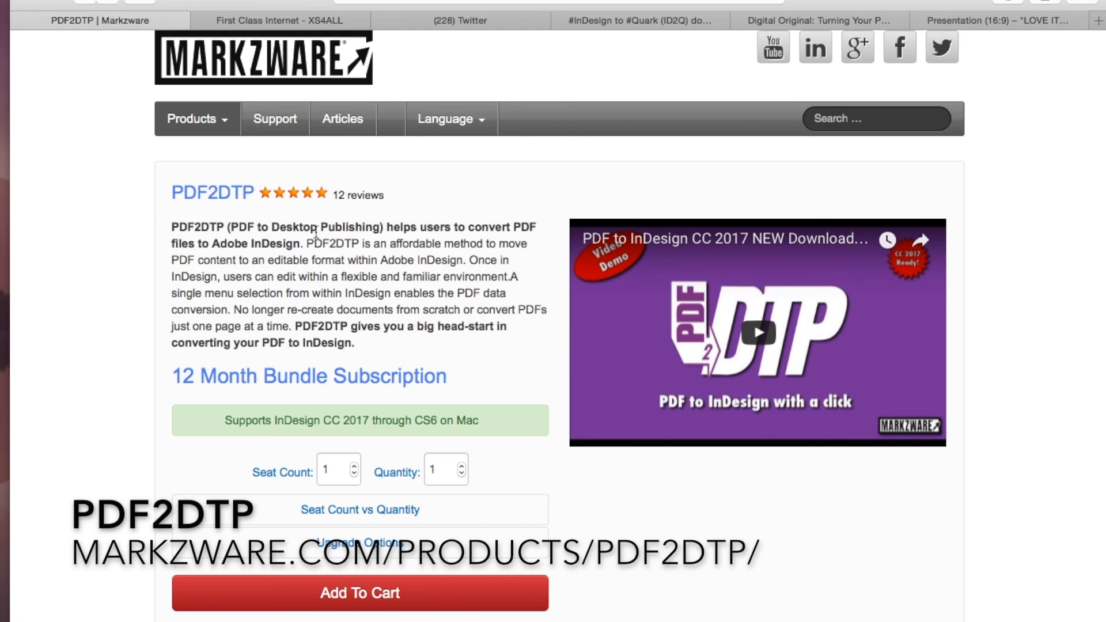
mouse_move(354, 224)
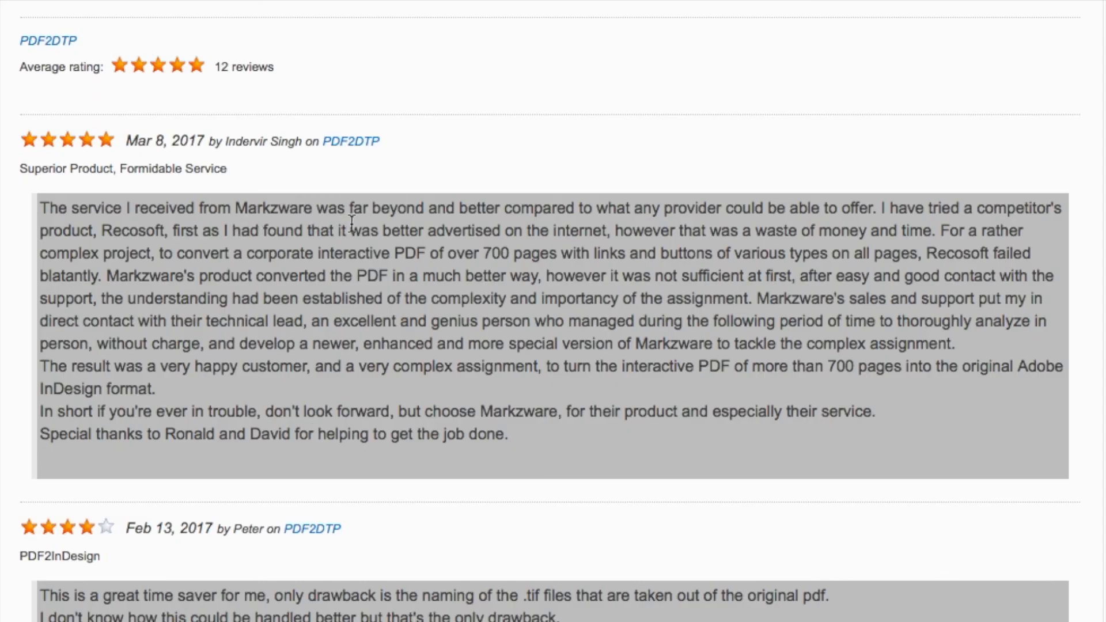
mouse_move(578, 228)
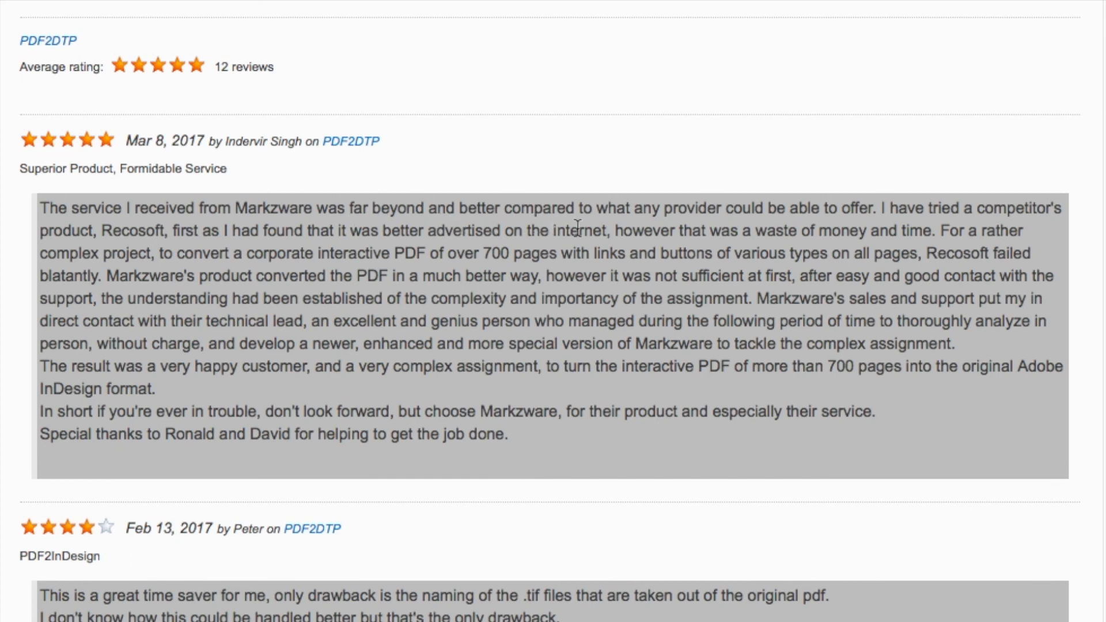
mouse_move(819, 225)
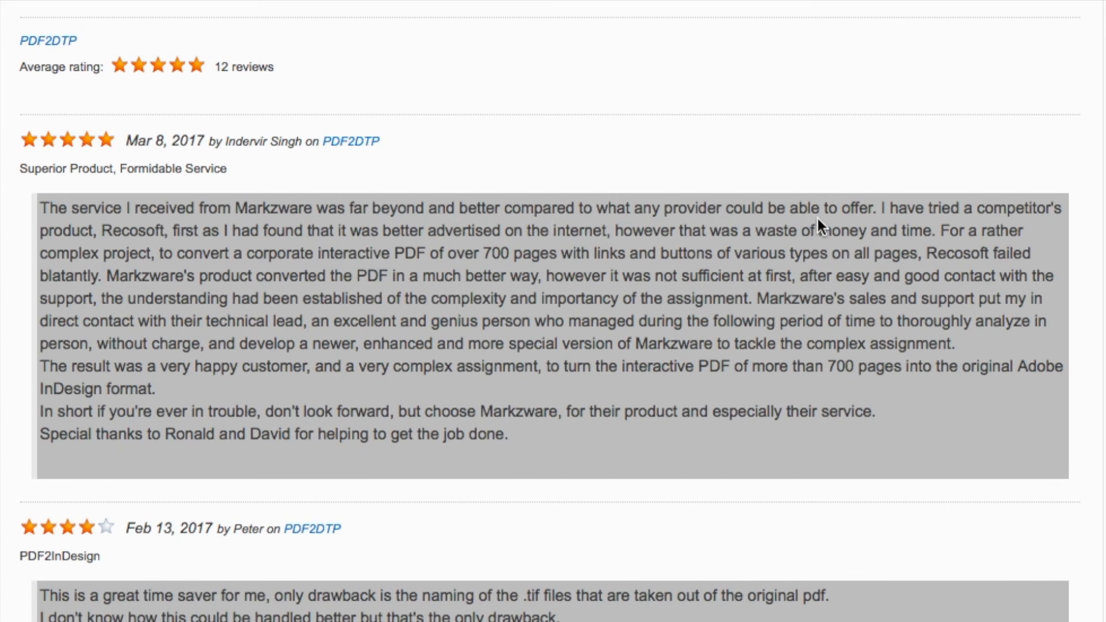
mouse_move(314, 509)
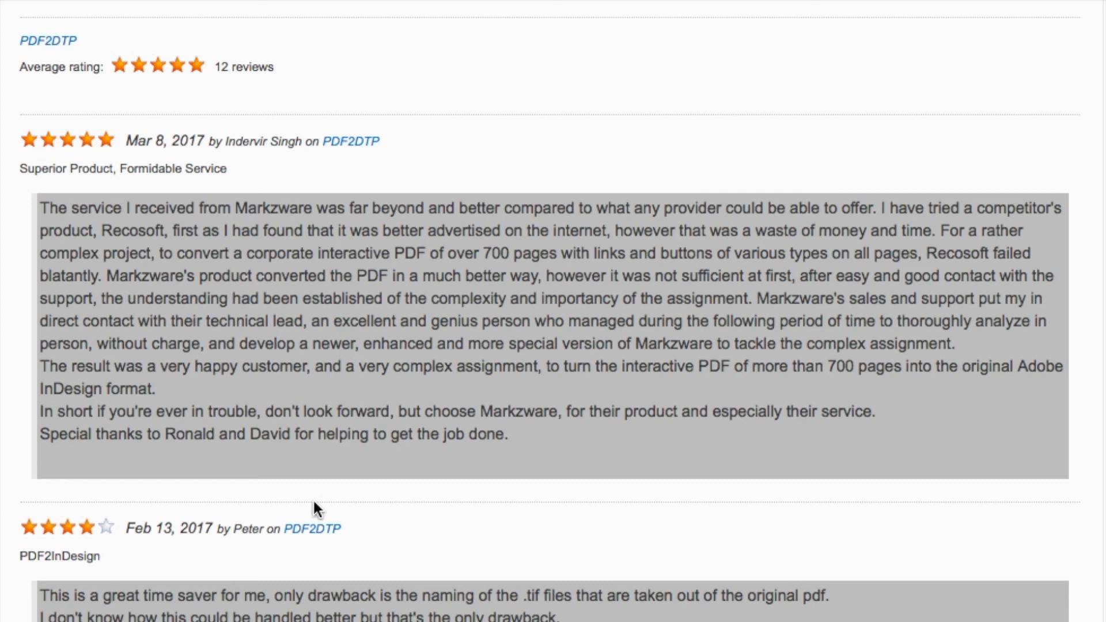
- Scroll down to the PDF2DTP customer reviews, including the 'LOVE IT LOVE IT LOVE IT!' review
scroll(down, 3)
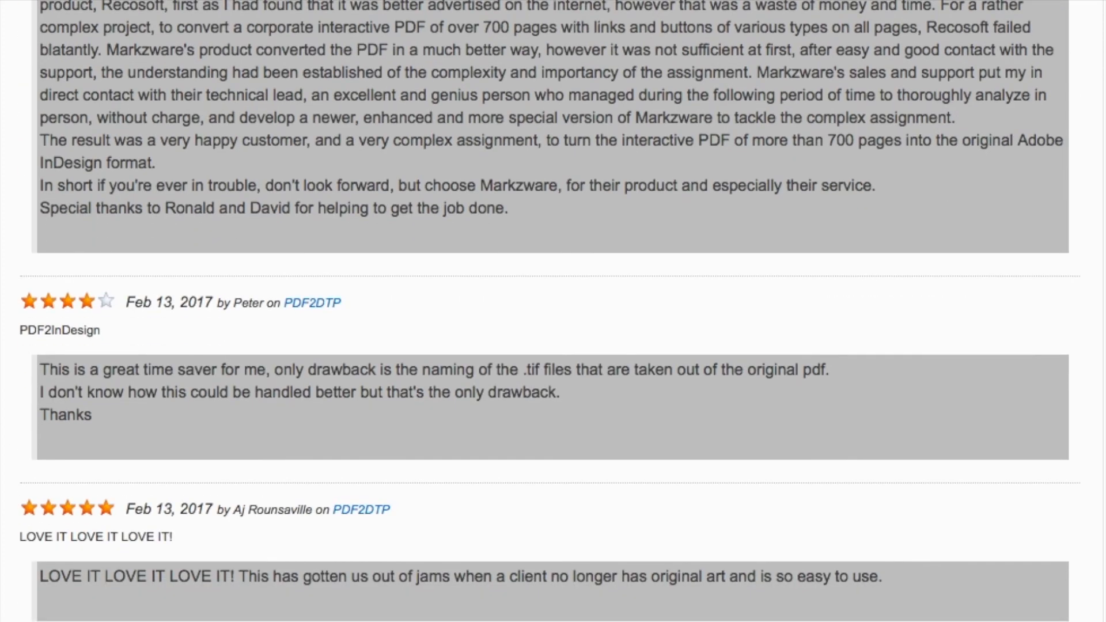
scroll(down, 3)
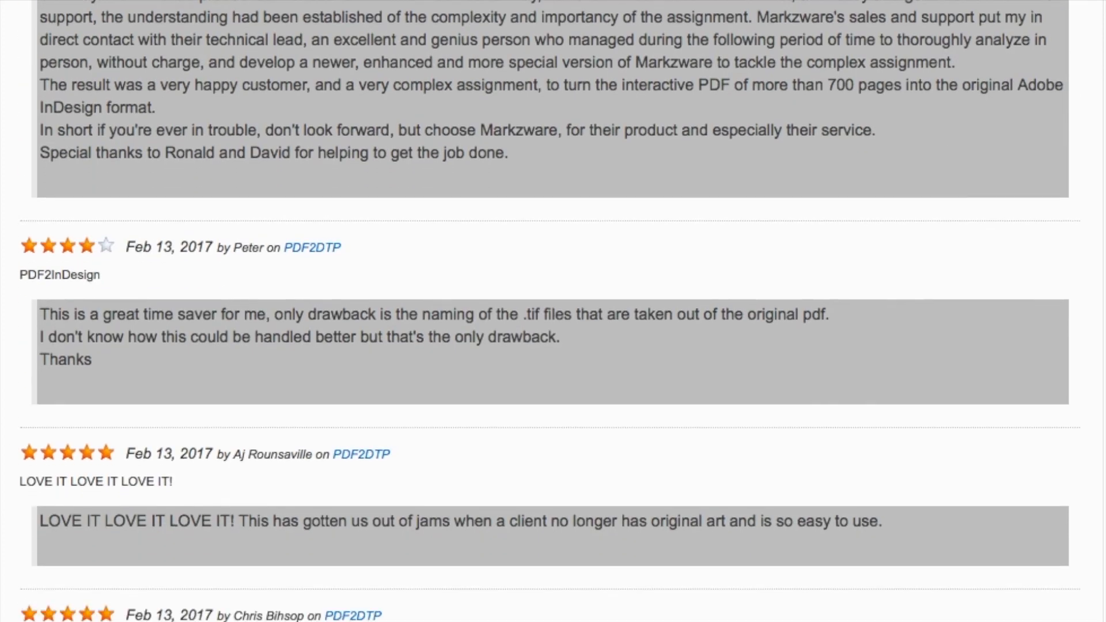
mouse_move(109, 324)
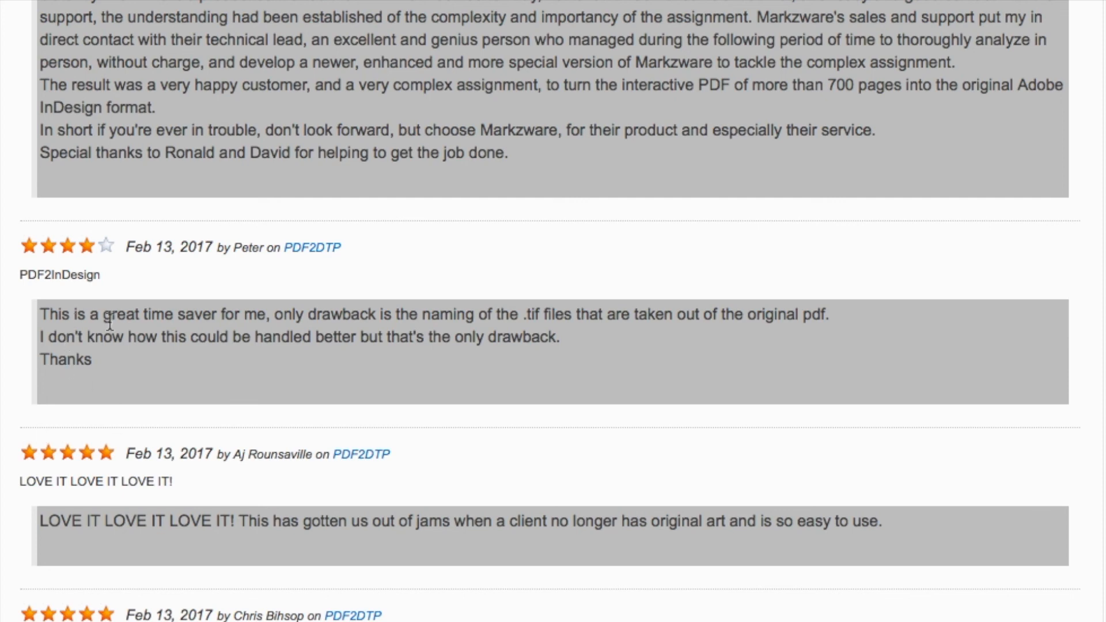
mouse_move(53, 536)
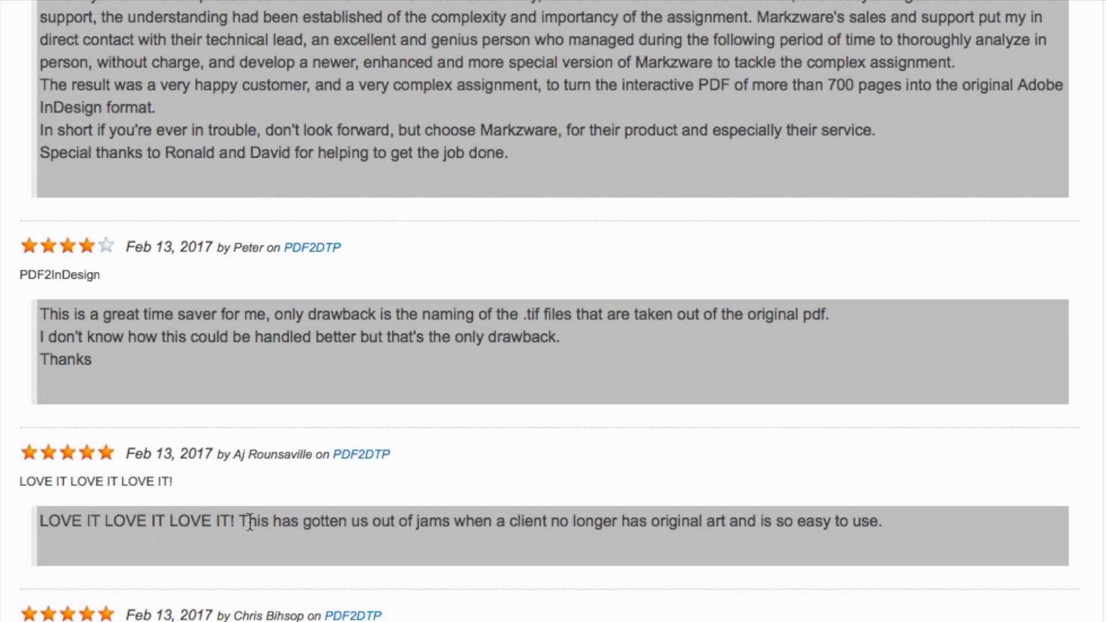
mouse_move(430, 543)
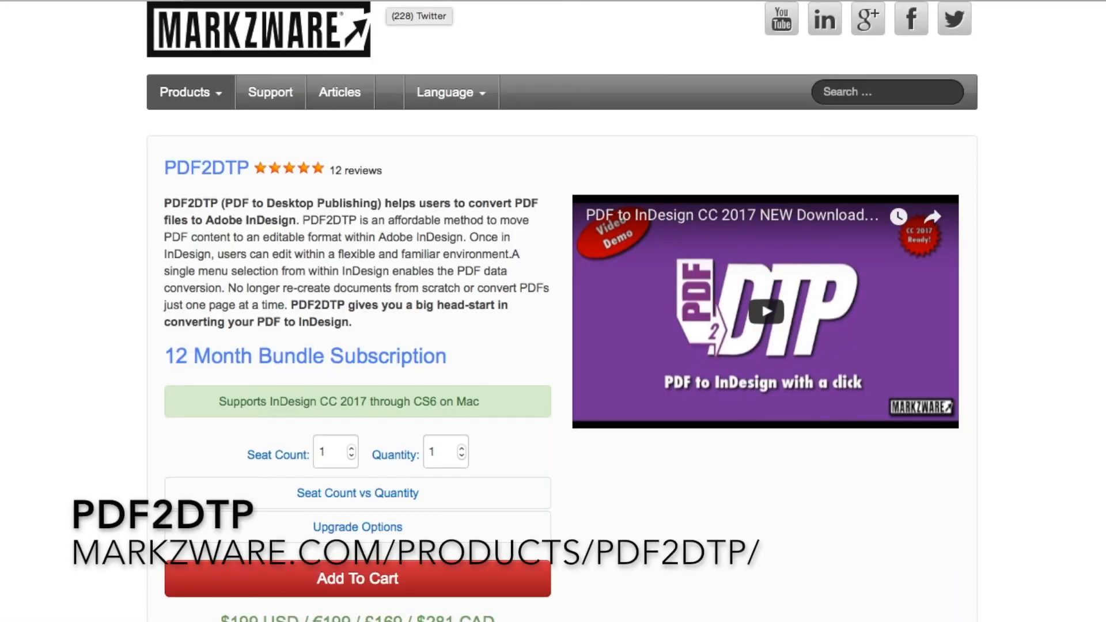
mouse_move(790, 6)
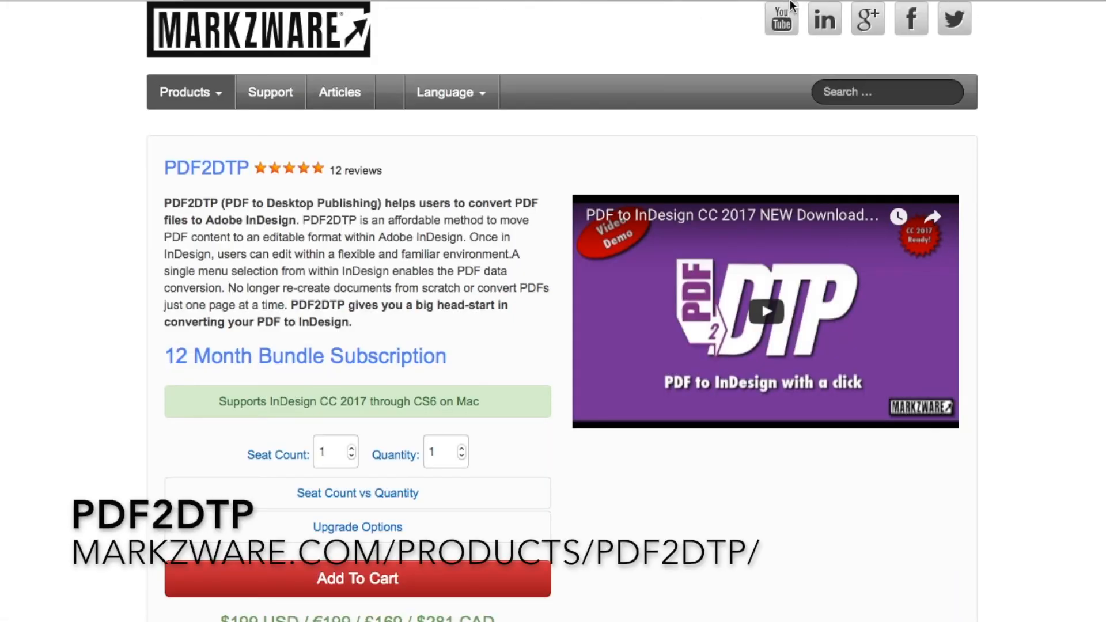
mouse_move(351, 135)
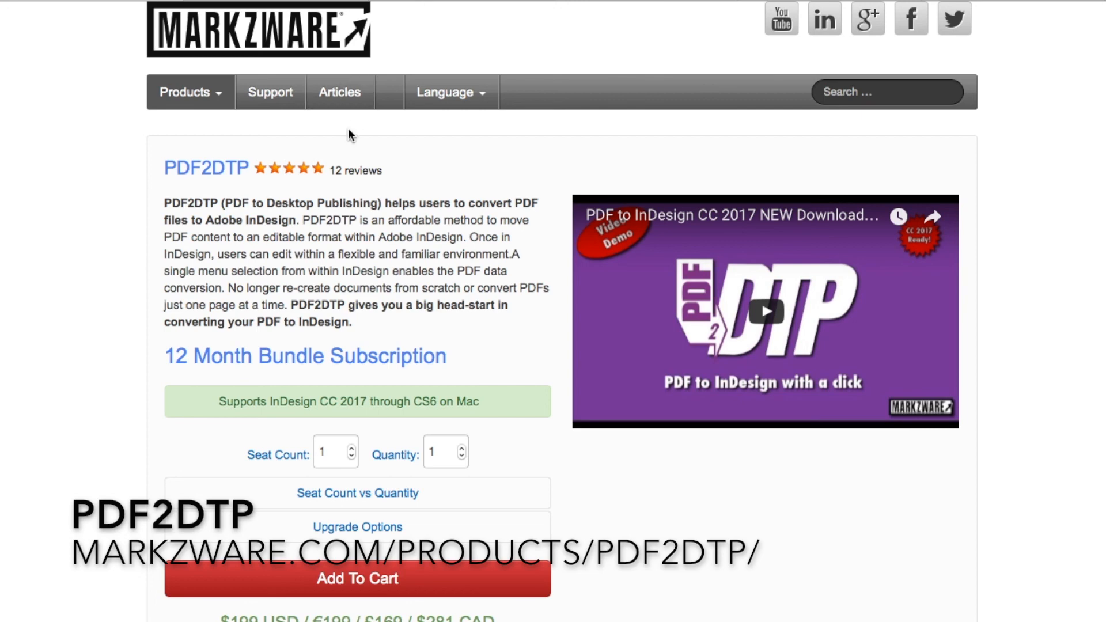